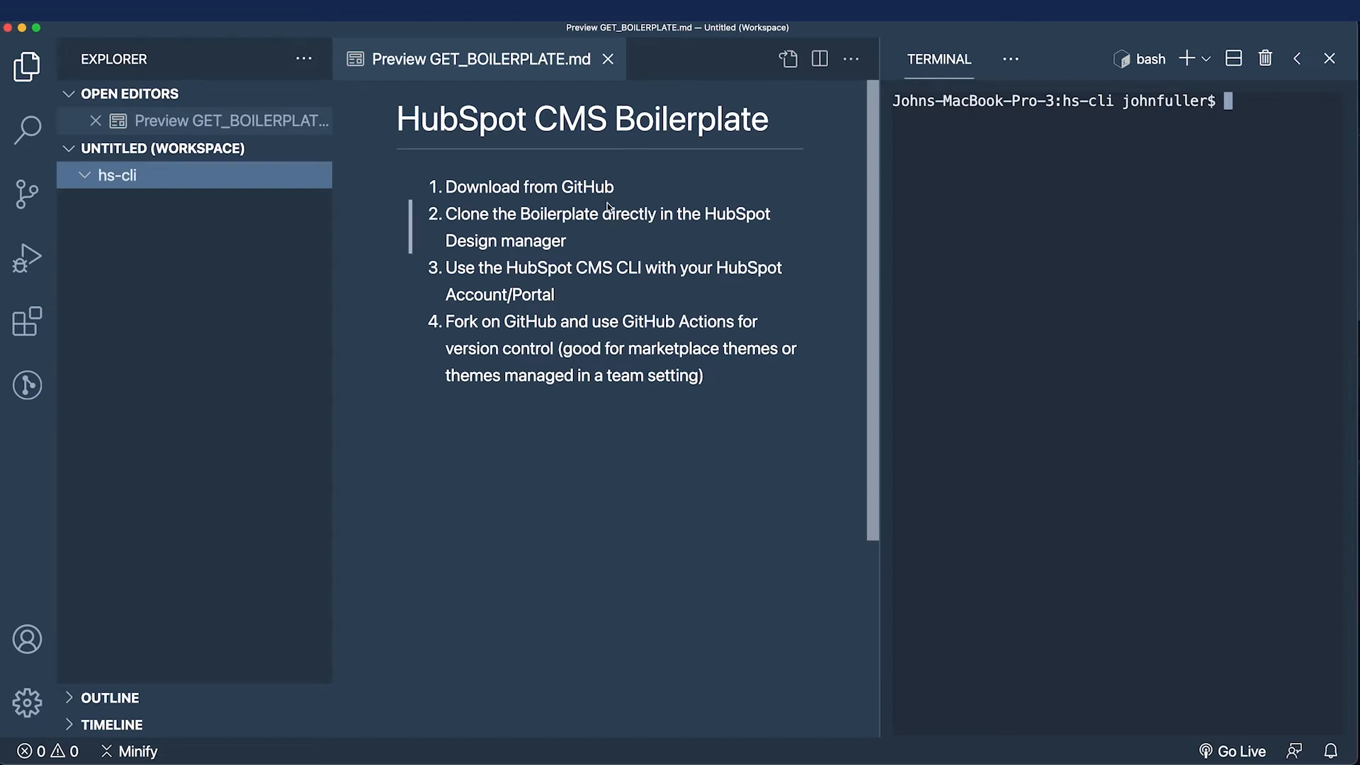
pyautogui.moveTo(652, 205)
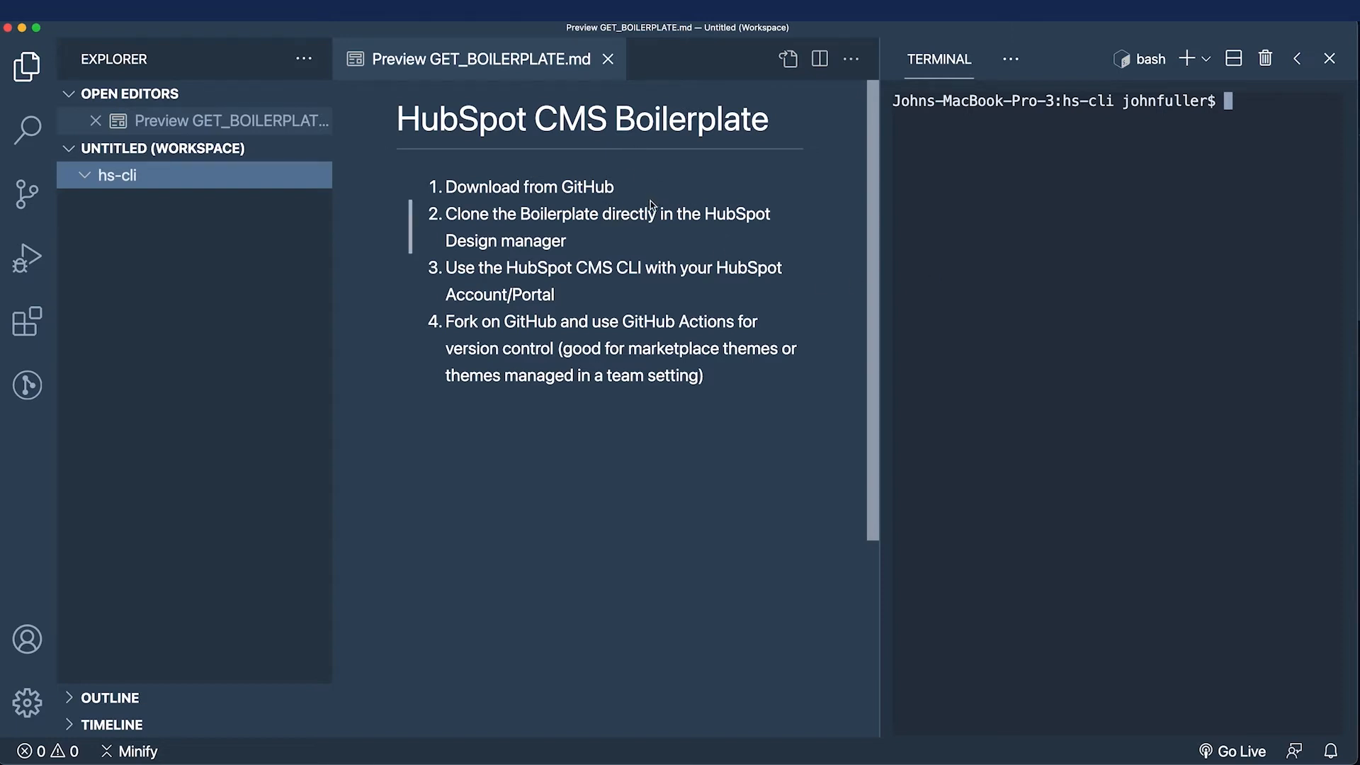
pyautogui.moveTo(429, 204)
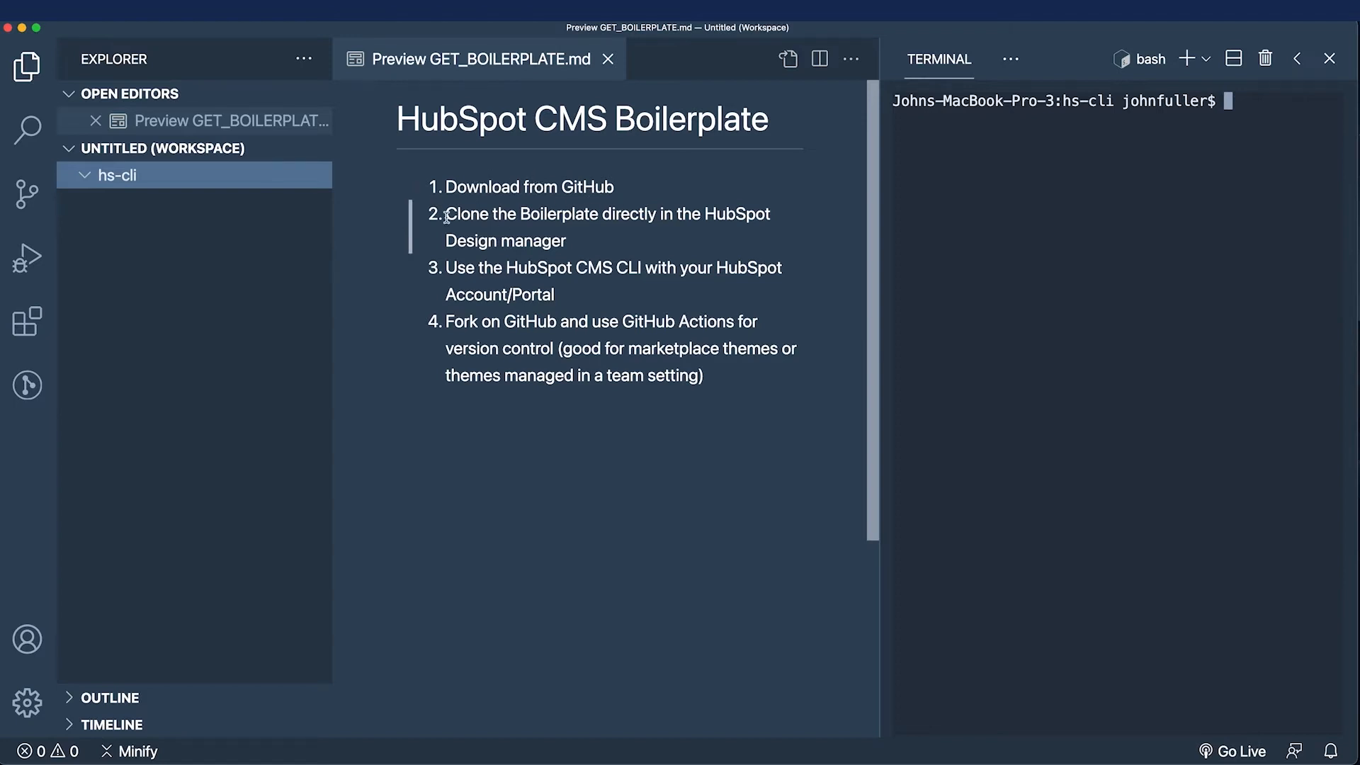
# Select a passage in the GET_BOILERPLATE.md preview before switching to the browser
pyautogui.moveTo(445, 214); pyautogui.dragTo(567, 241)
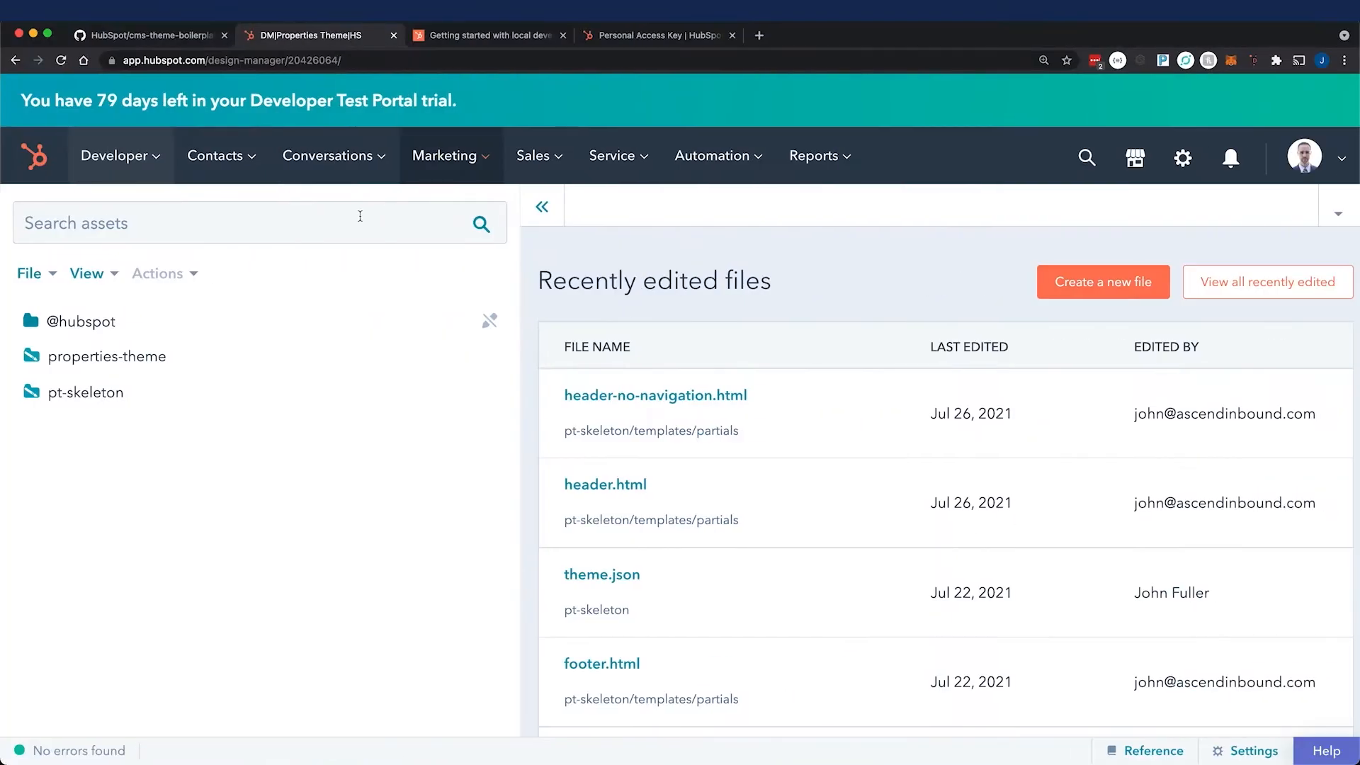
# Start a new theme from the File menu in Design Manager
pyautogui.click(445, 156)
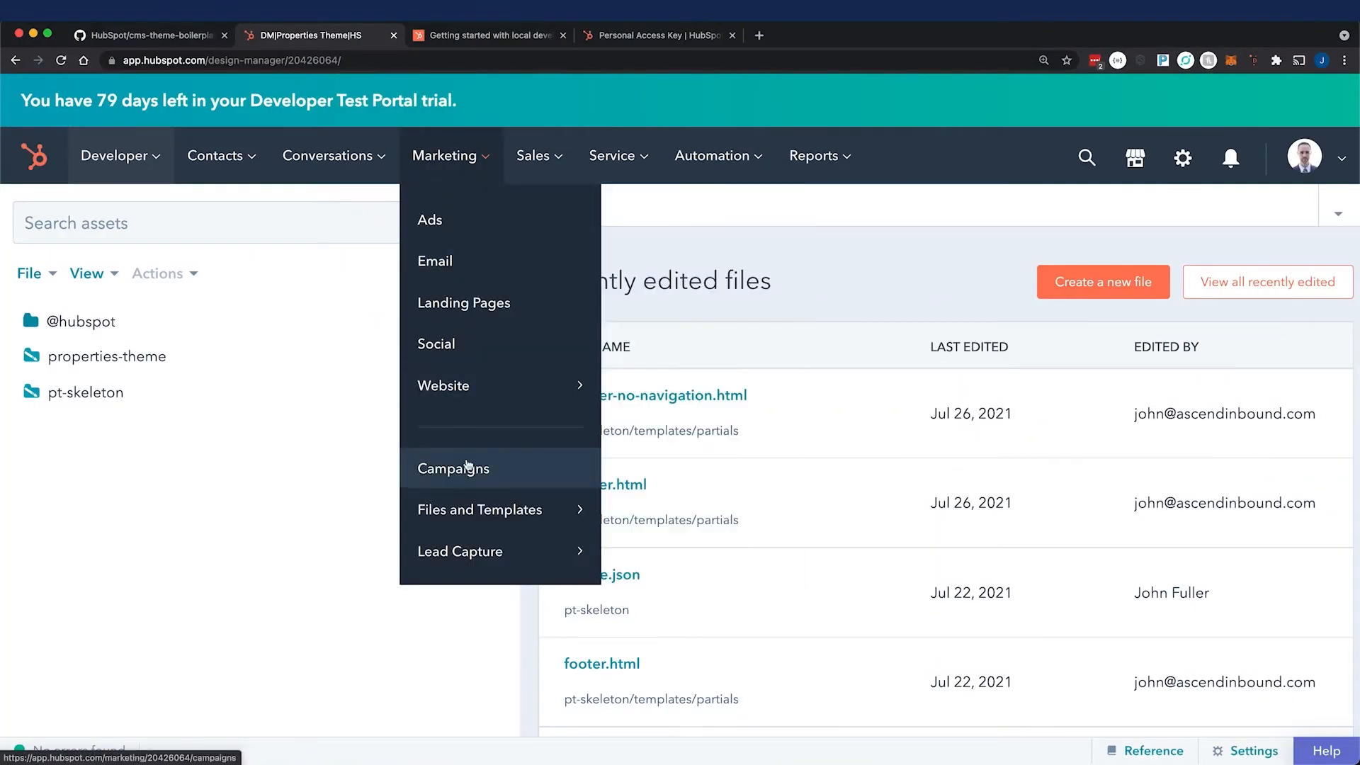
pyautogui.click(453, 467)
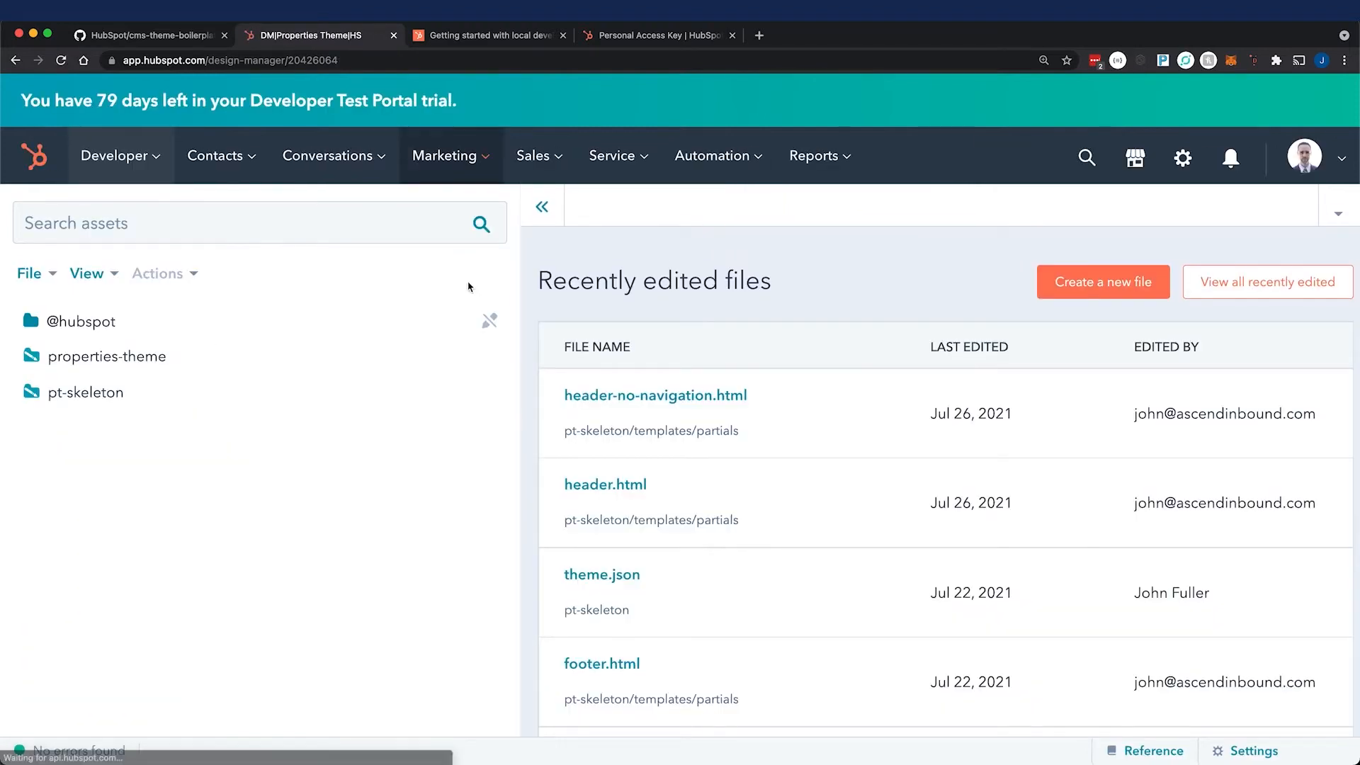
pyautogui.click(28, 273)
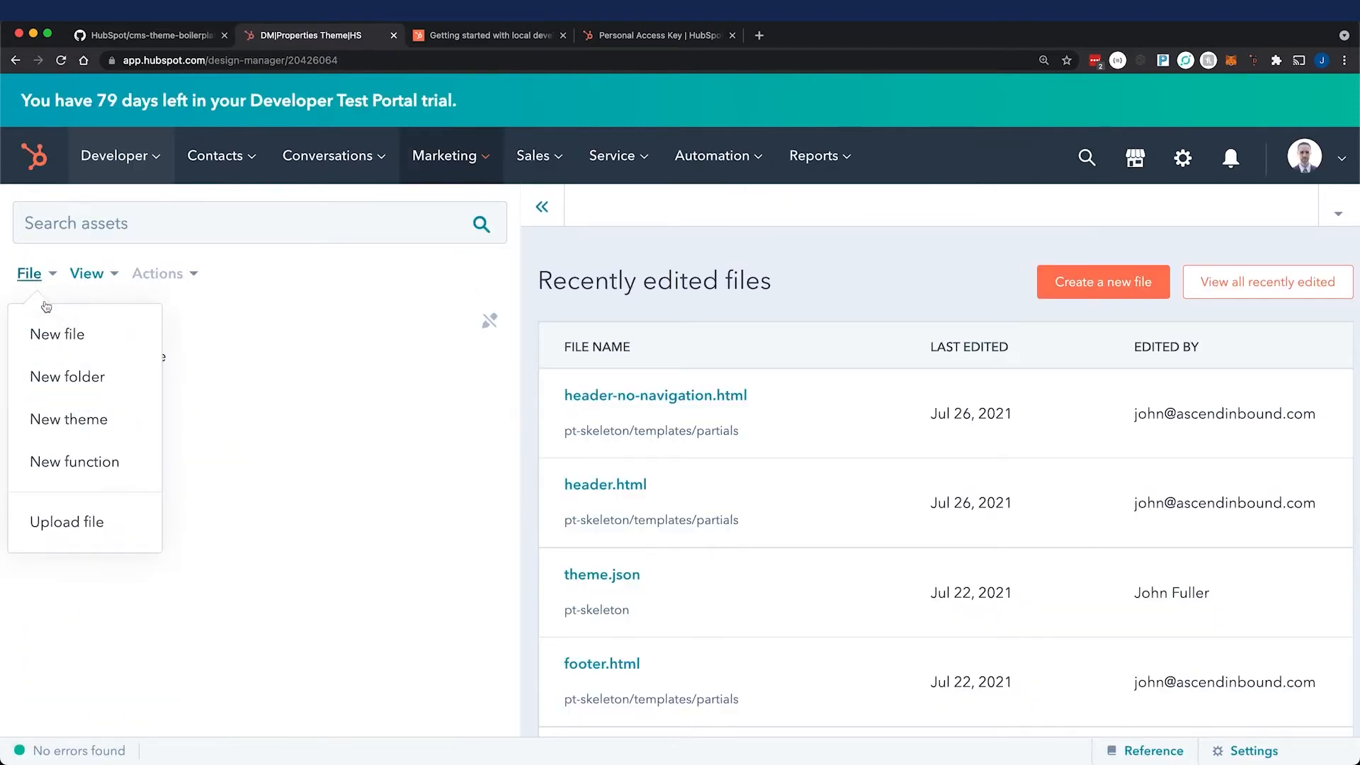
pyautogui.click(68, 420)
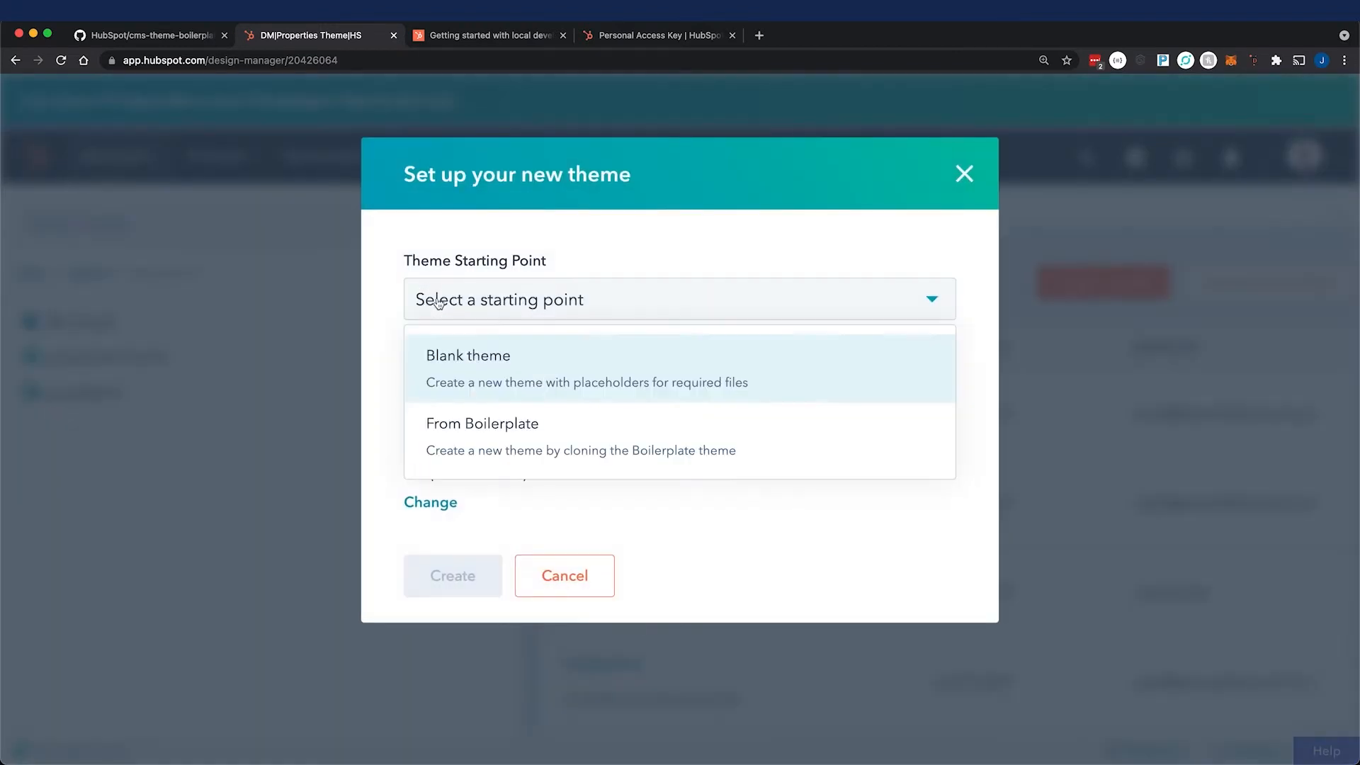
# Base the theme on the Boilerplate, label it my-theme and create it
pyautogui.click(482, 424)
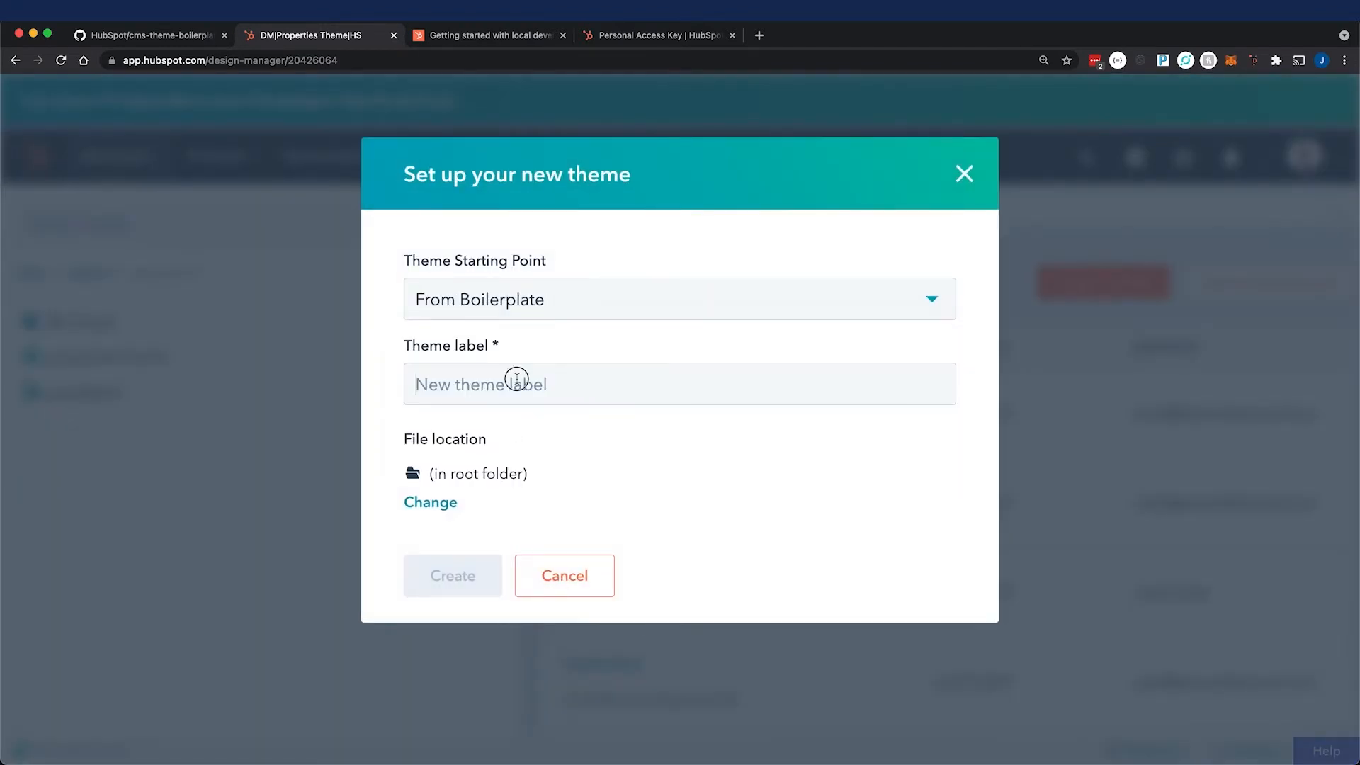
pyautogui.write('my-thye')
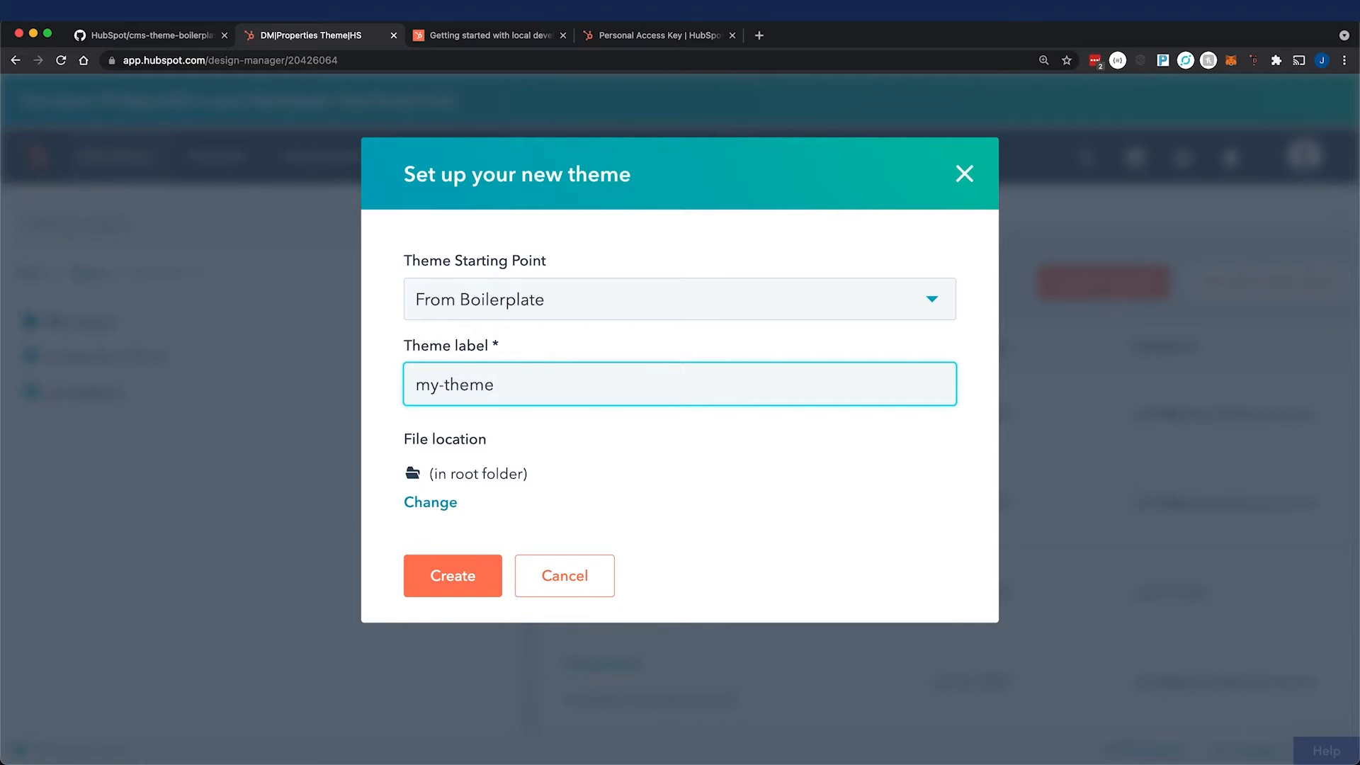
pyautogui.click(452, 577)
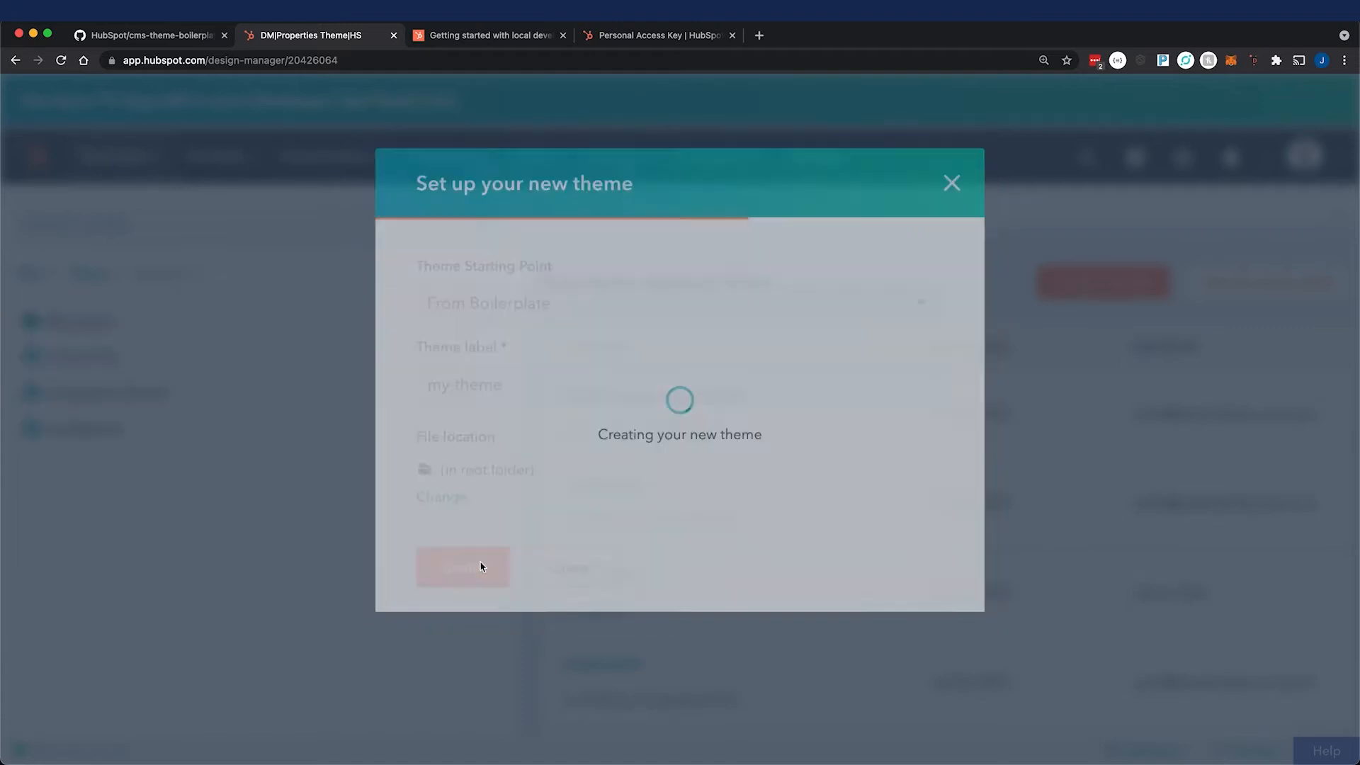
pyautogui.click(462, 567)
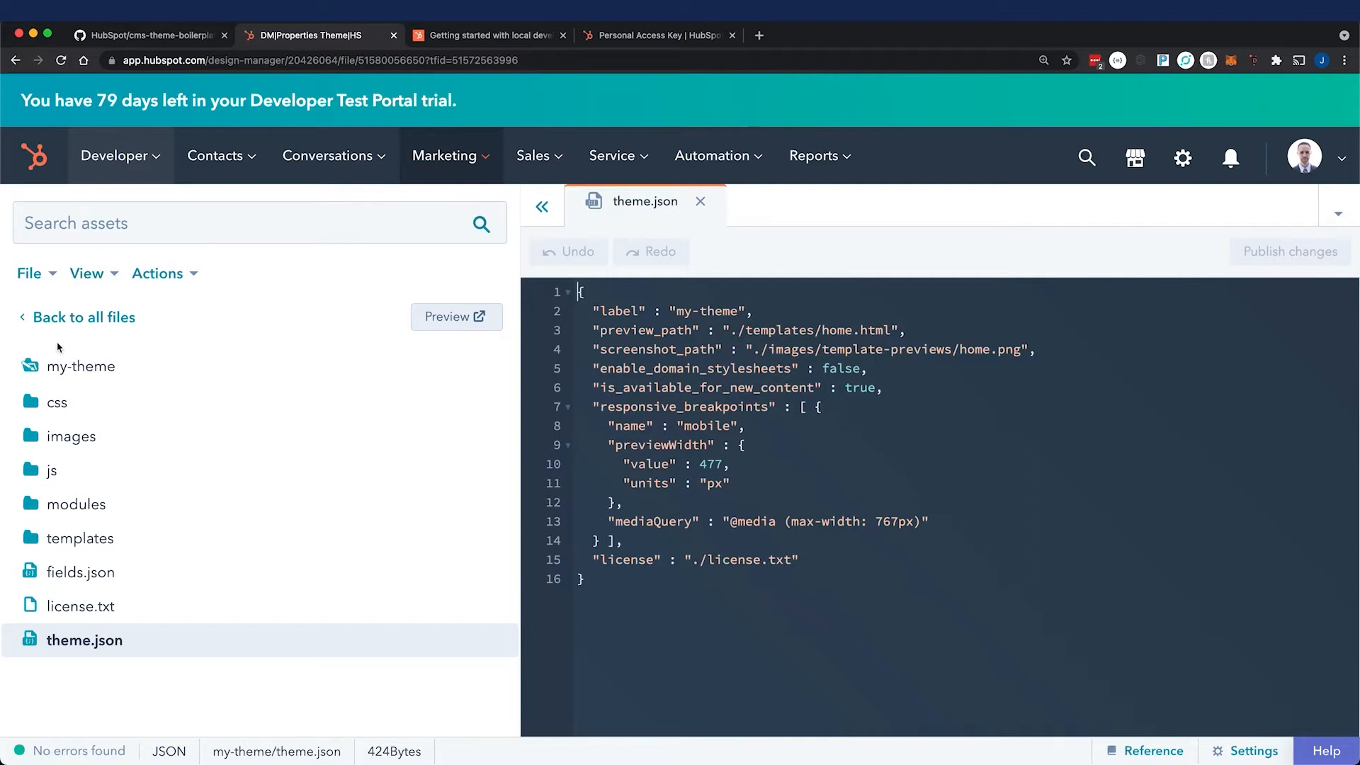
pyautogui.moveTo(238, 679)
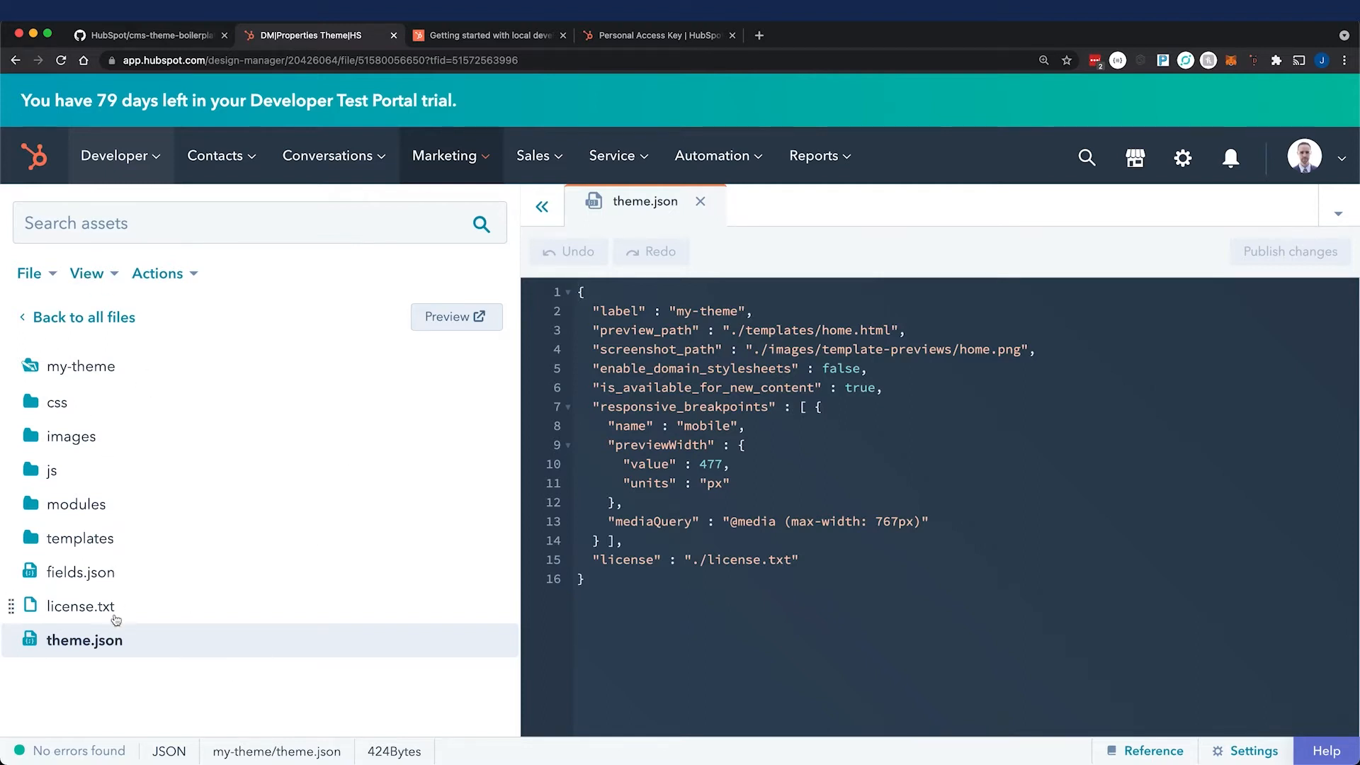
pyautogui.moveTo(132, 372)
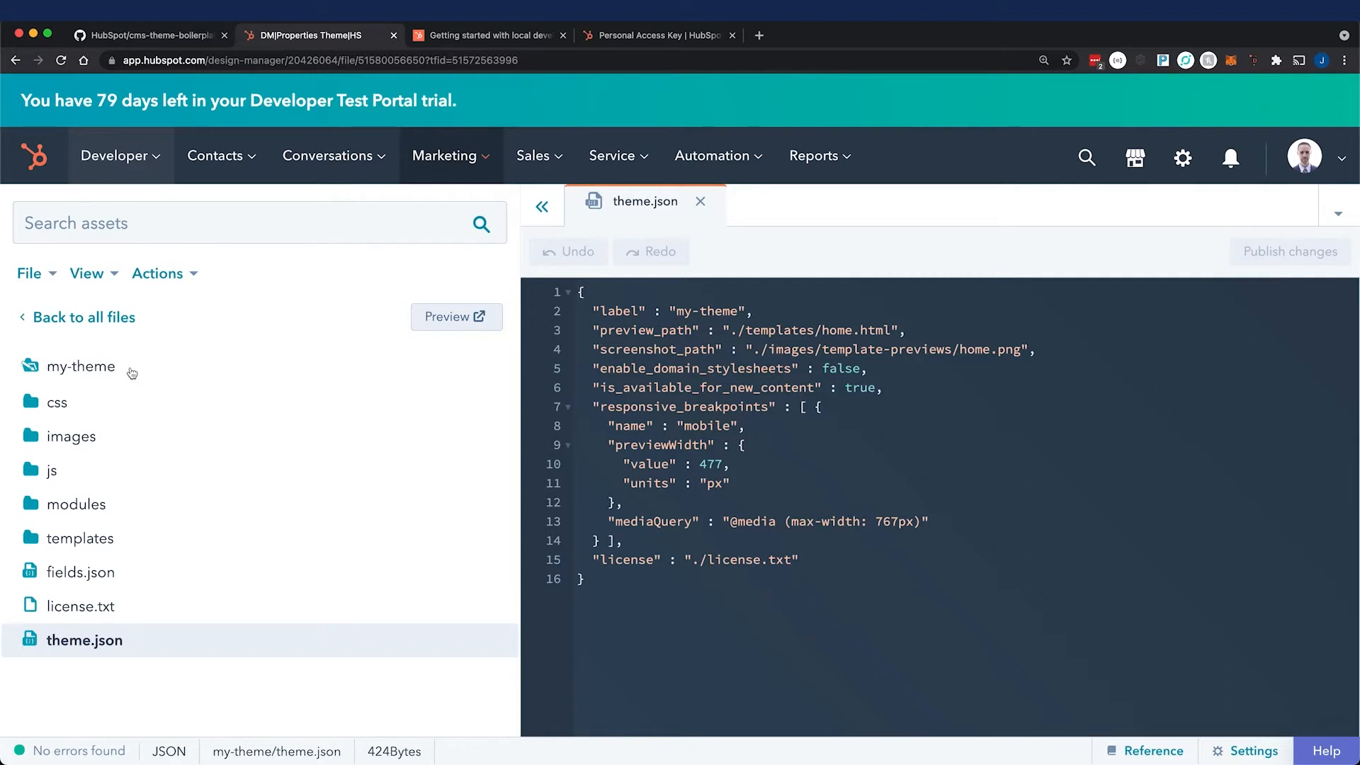
# Switch to the cms-theme-boilerplate repository tab on GitHub
pyautogui.click(147, 34)
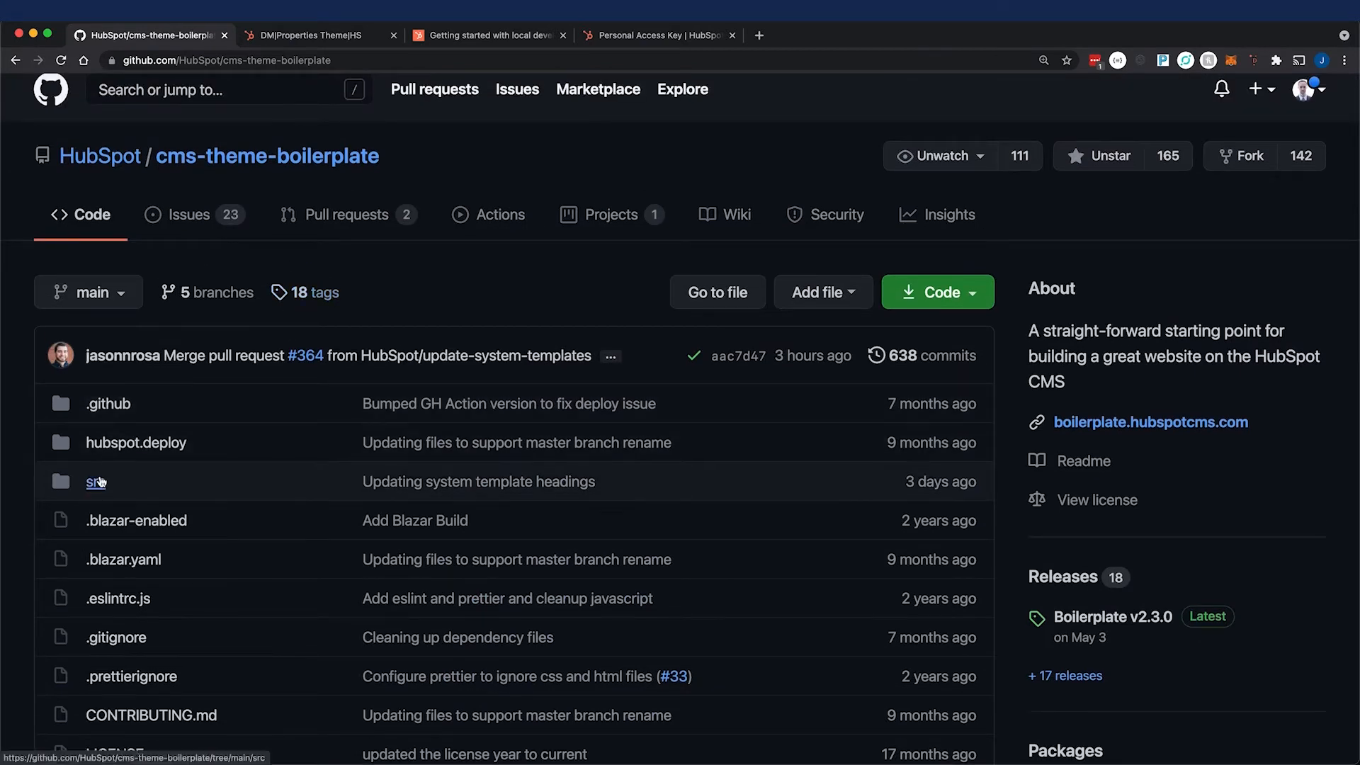
# Browse the src folder and README Getting started steps, then mark the CMS CLI step in the notes
pyautogui.click(94, 482)
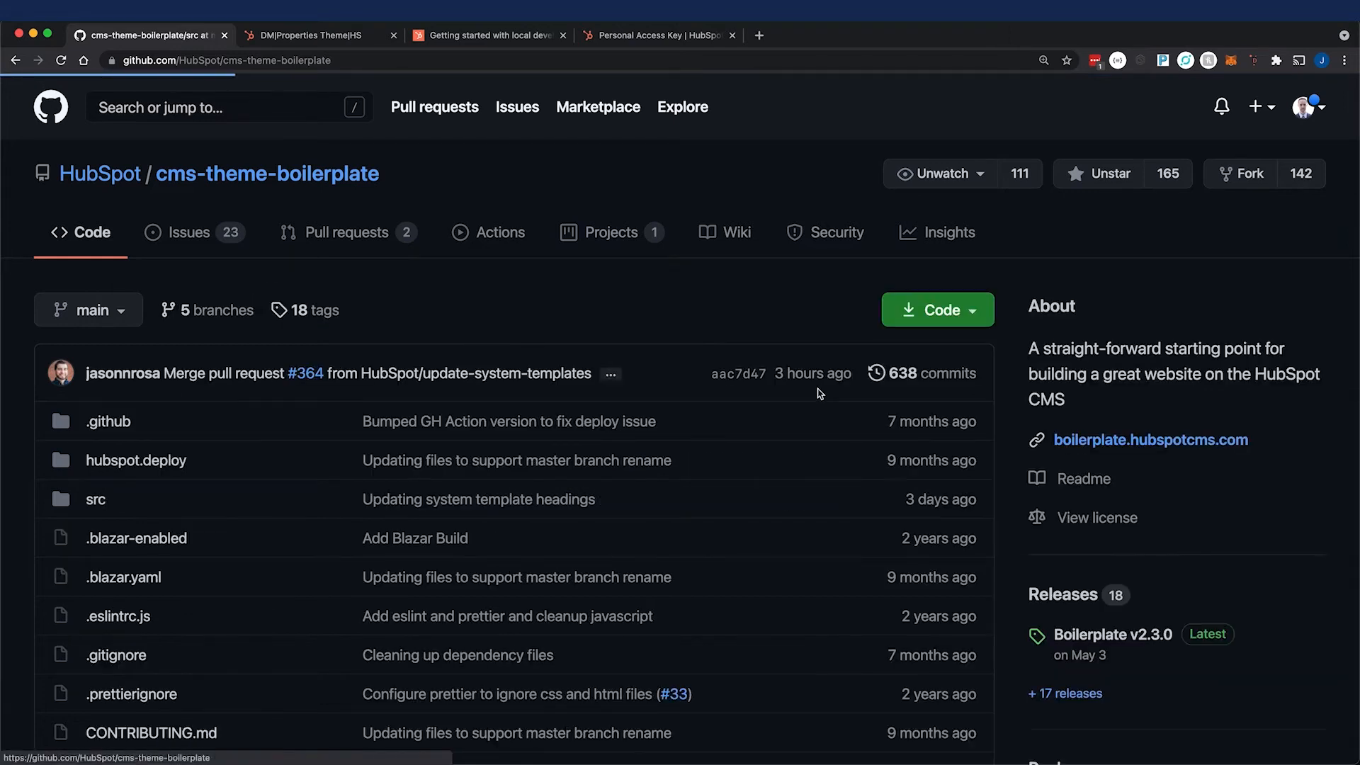
pyautogui.scroll(-3)
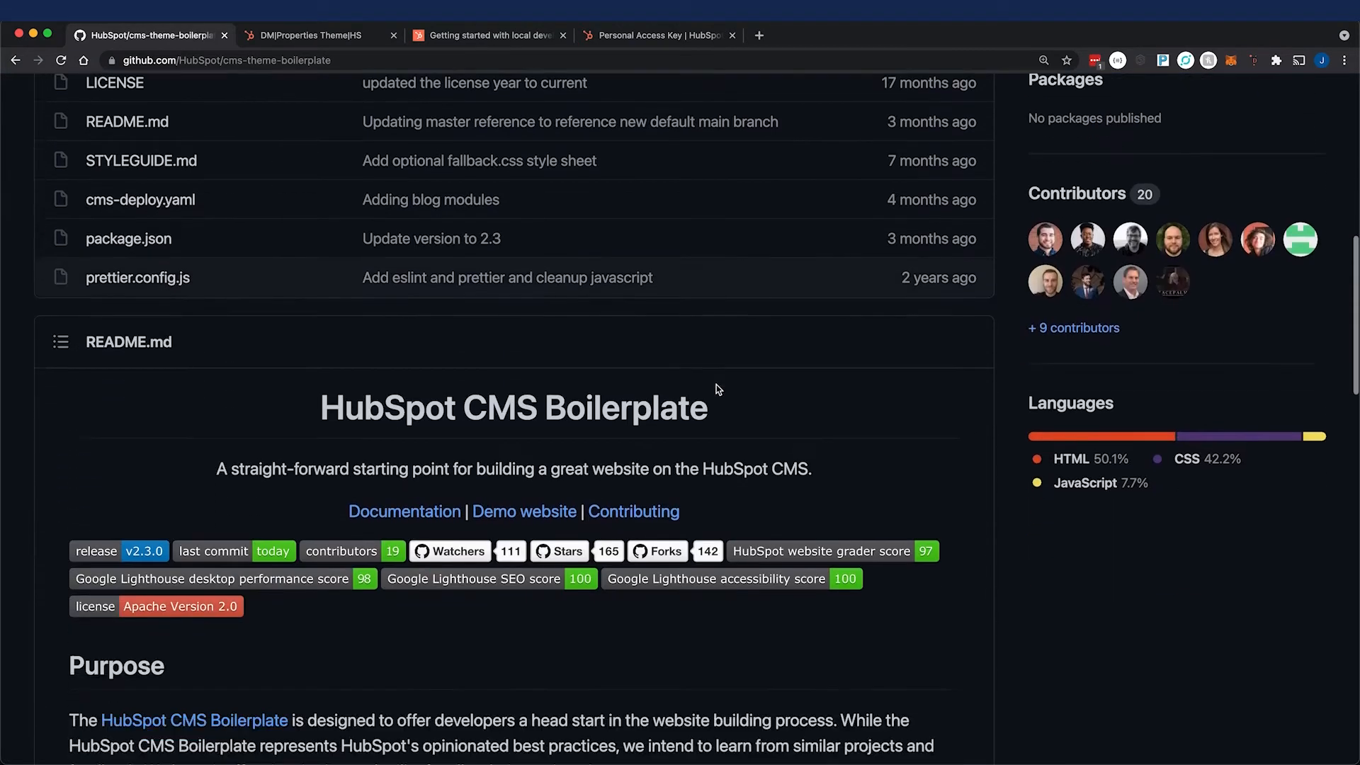
pyautogui.scroll(-3)
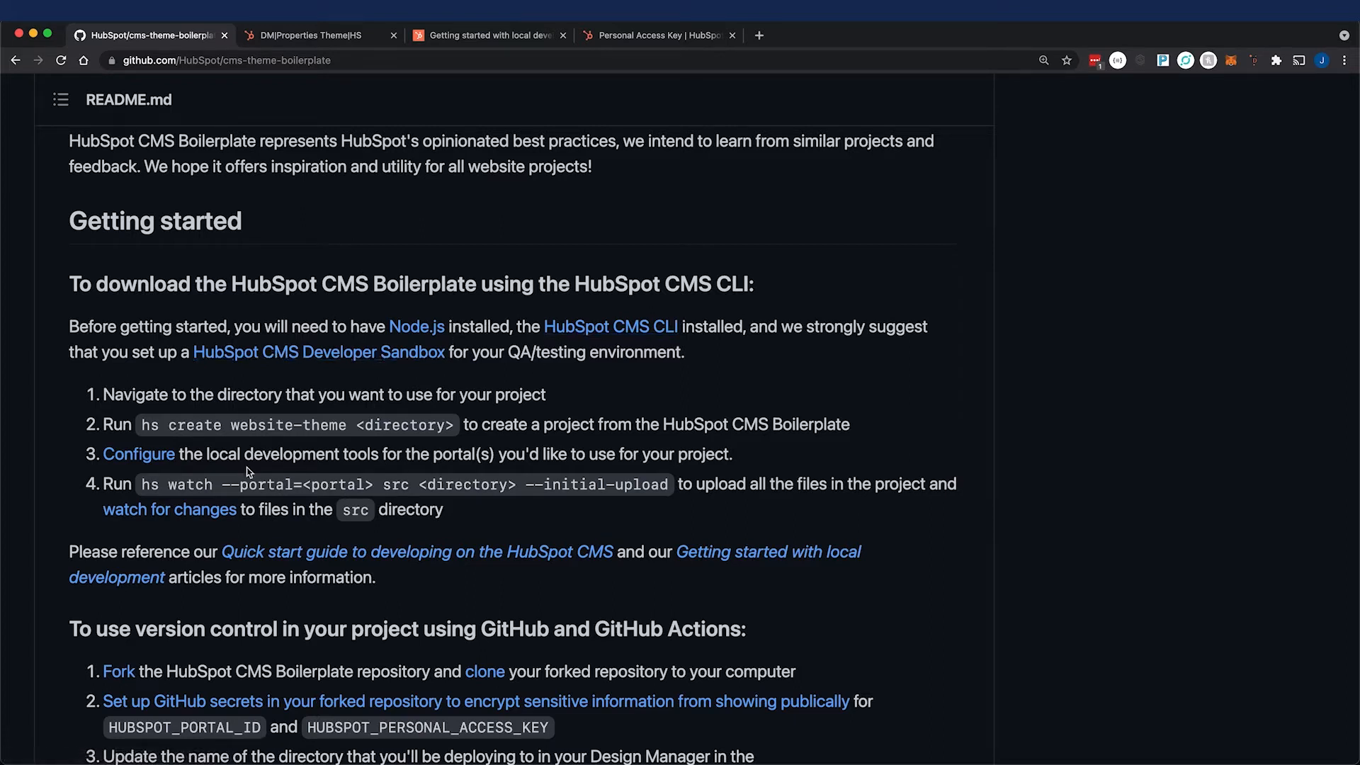
pyautogui.moveTo(551, 401)
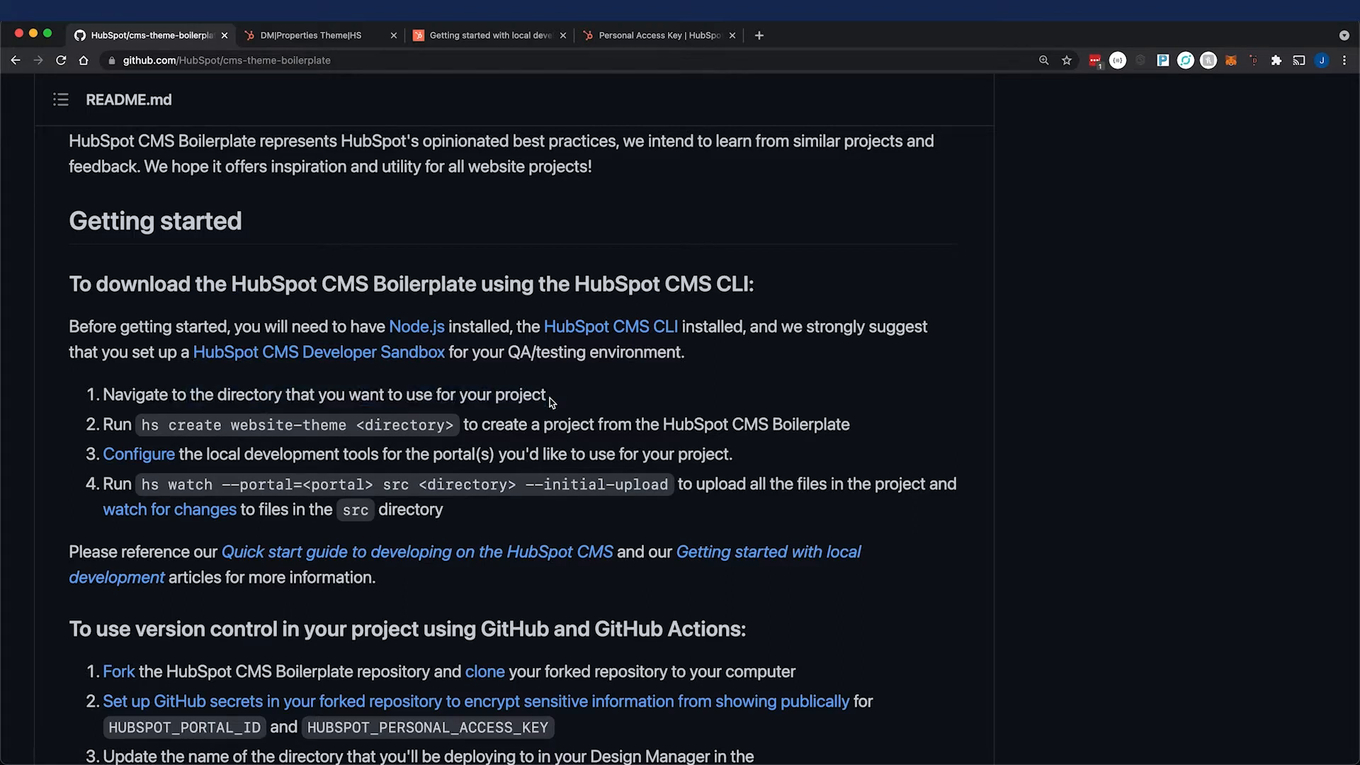
pyautogui.moveTo(141, 424); pyautogui.dragTo(256, 424)
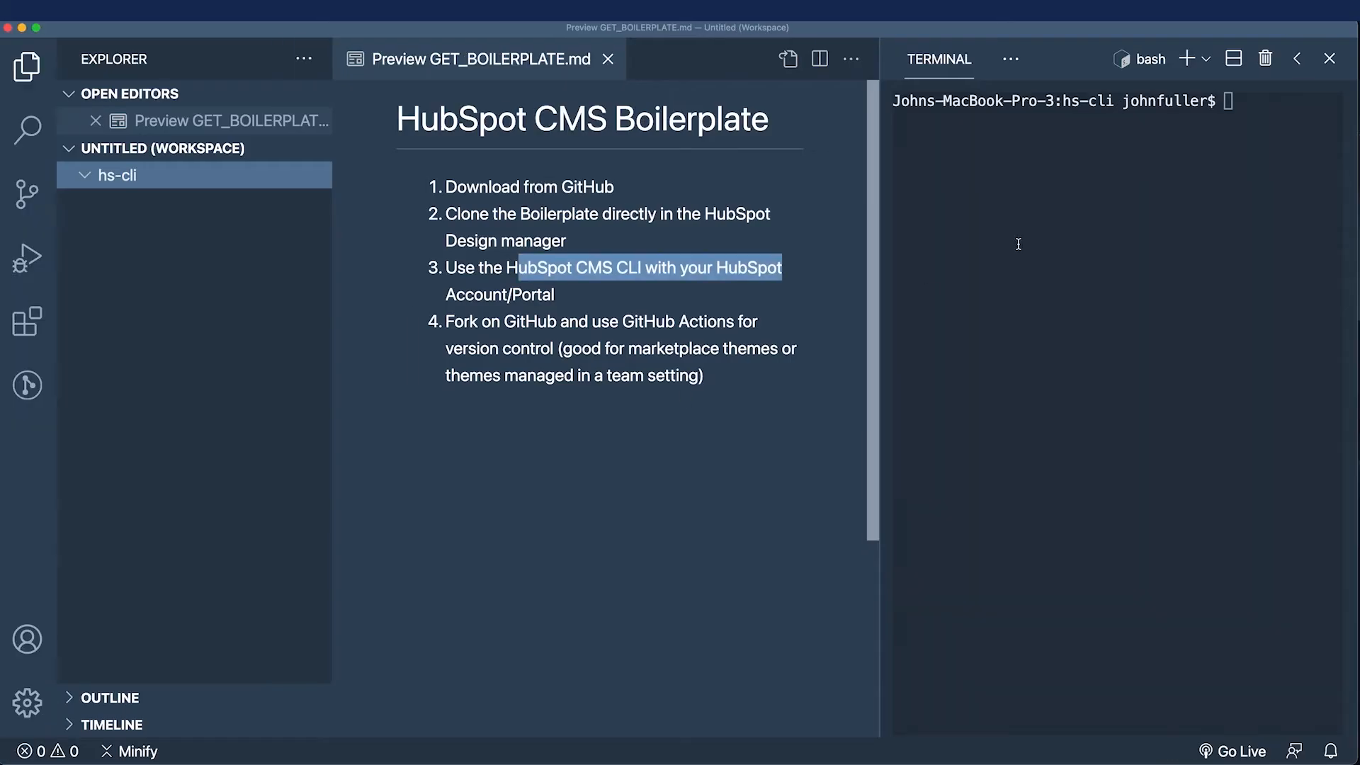
# Enter the command hs create website-theme src in the terminal
pyautogui.write('hs create website-theme')
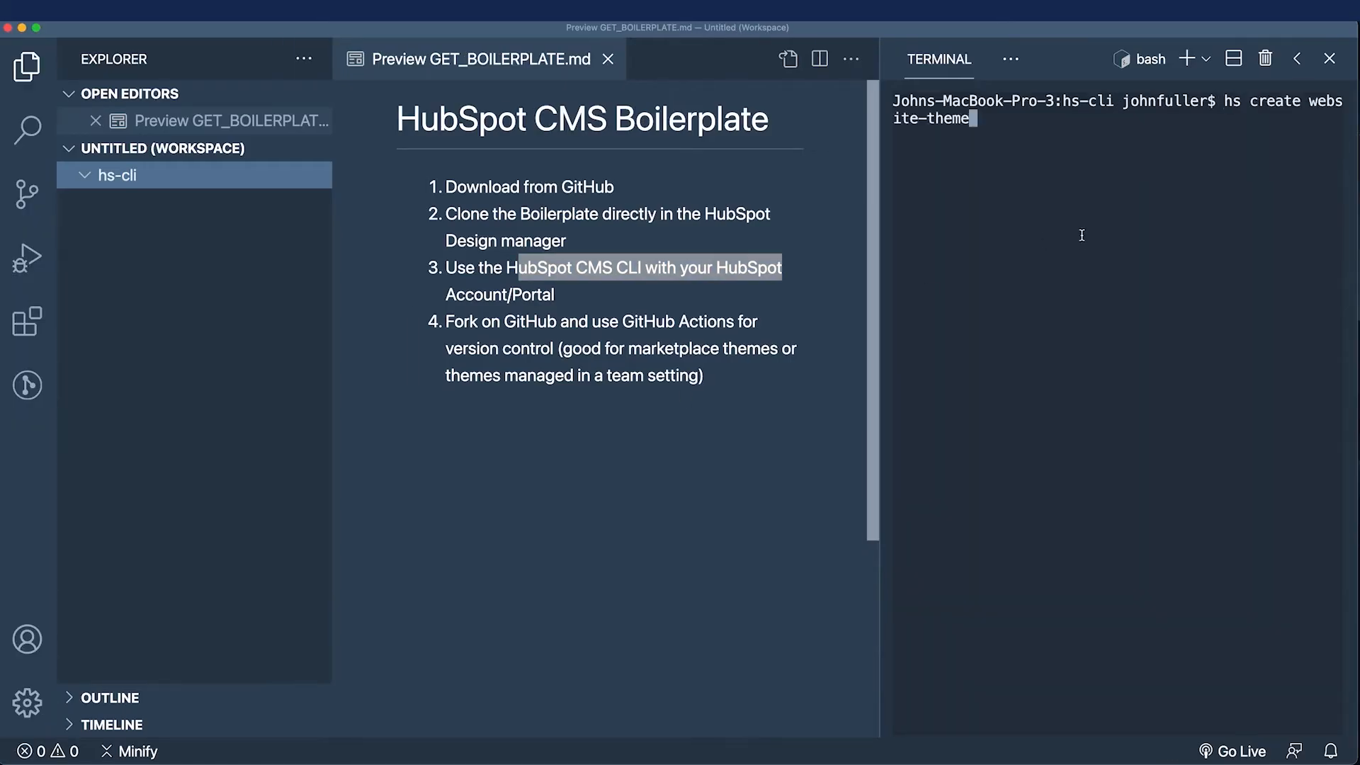
pyautogui.write('sr')
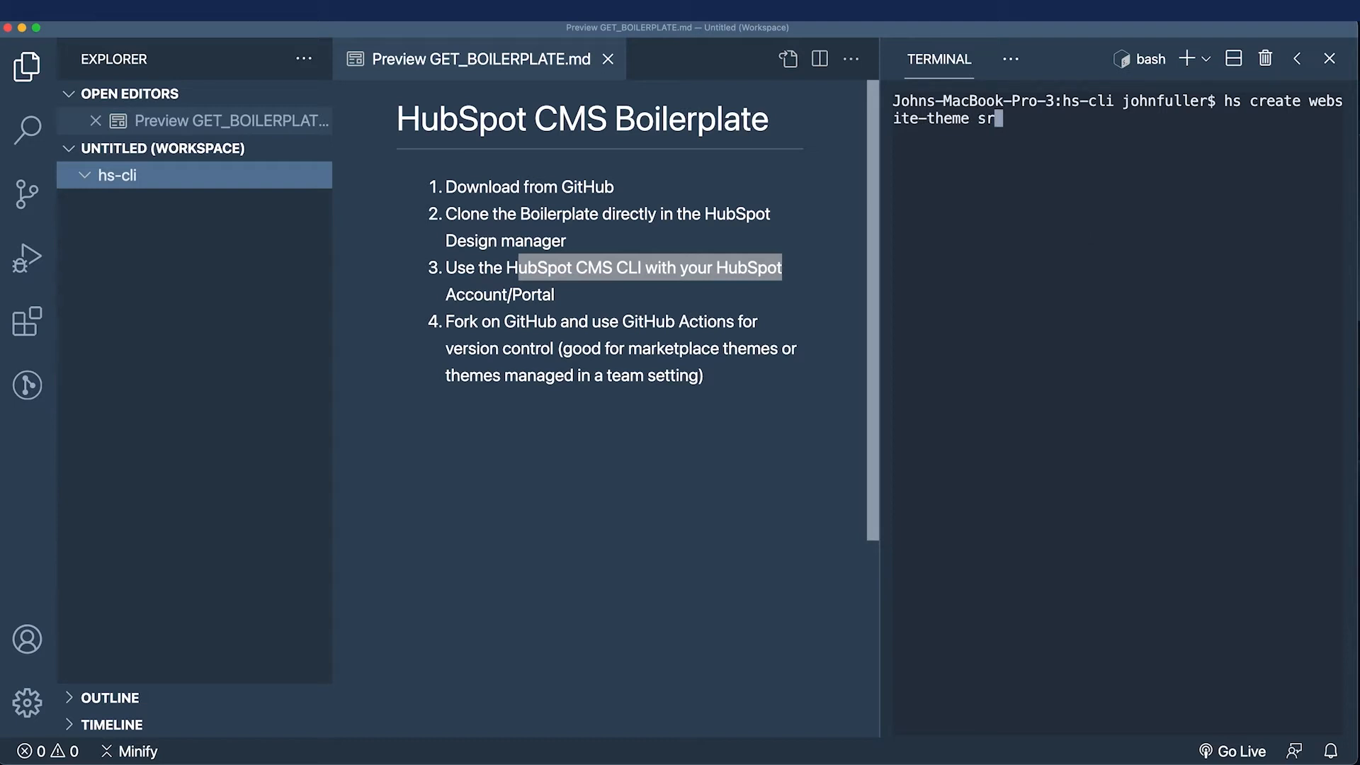
pyautogui.write('c')
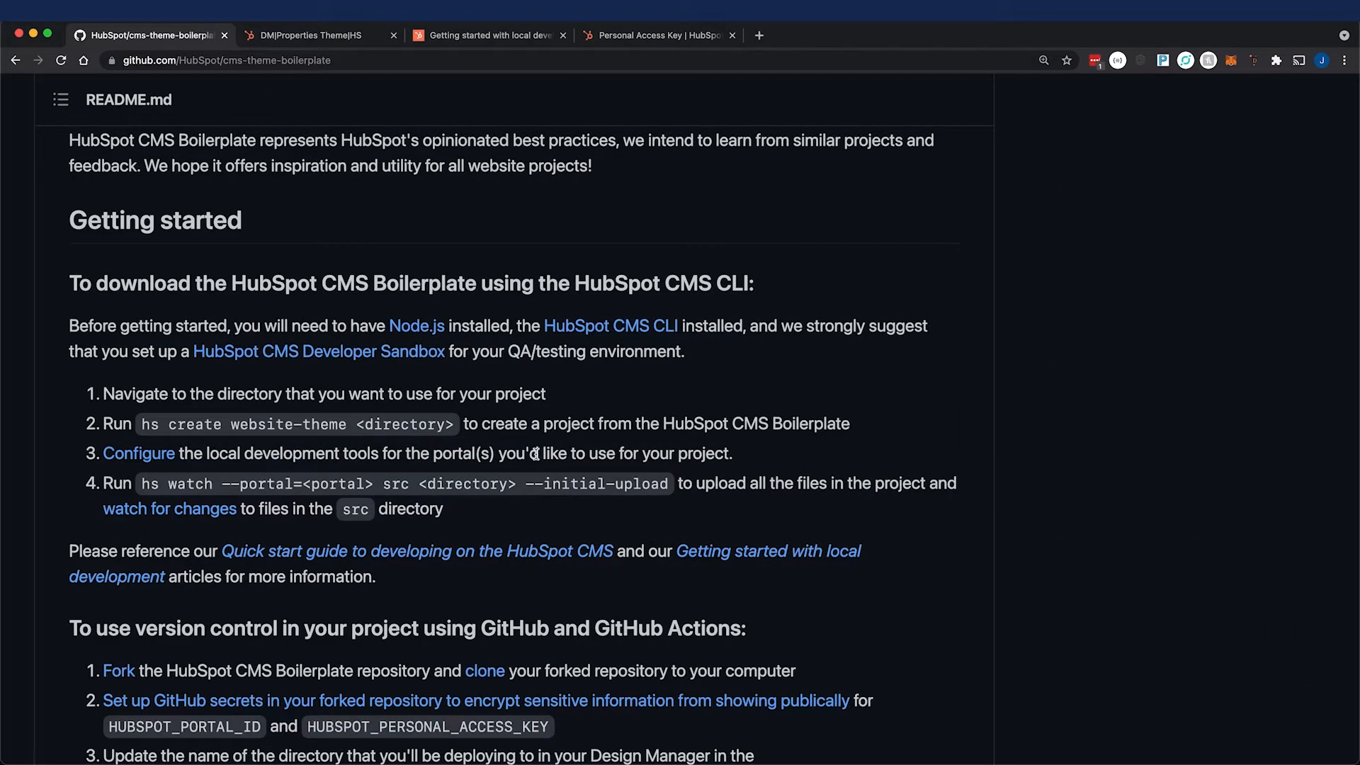
pyautogui.moveTo(139, 454)
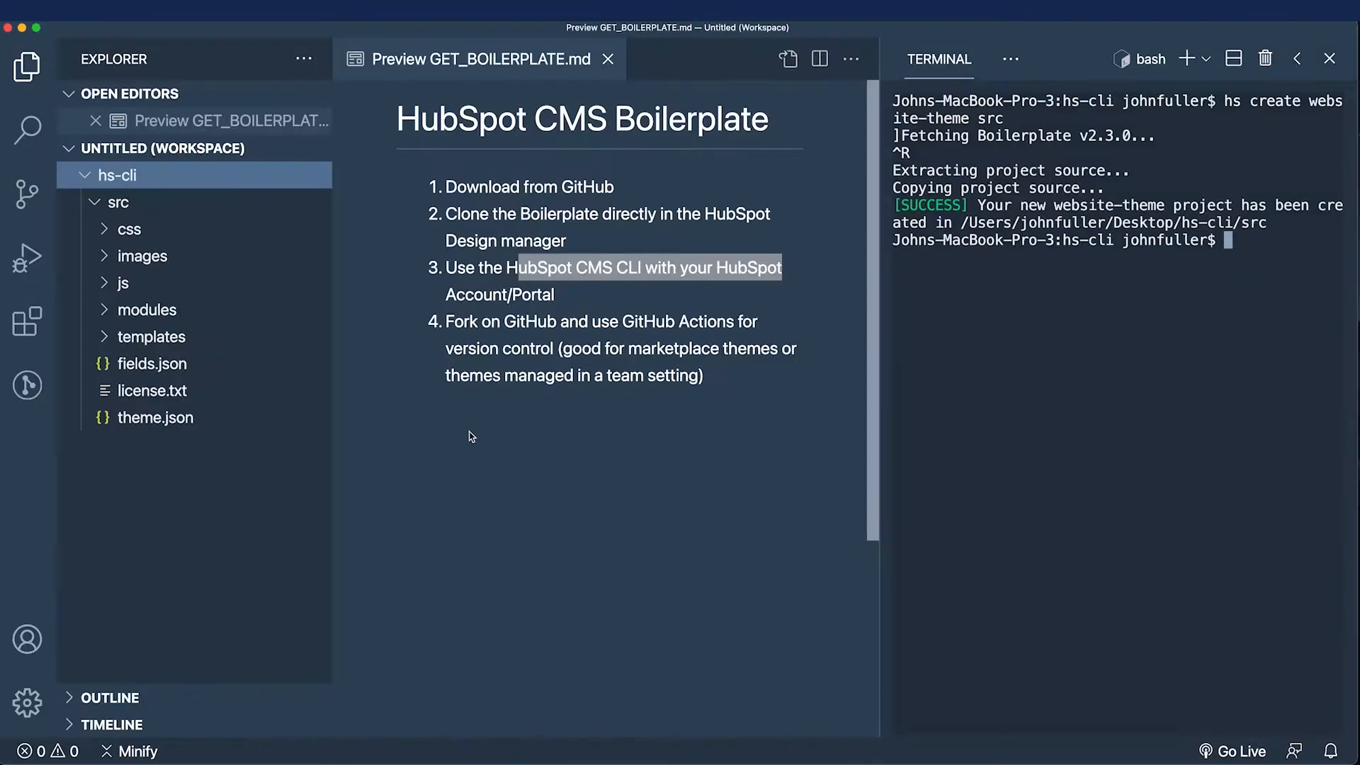
pyautogui.moveTo(1133, 346)
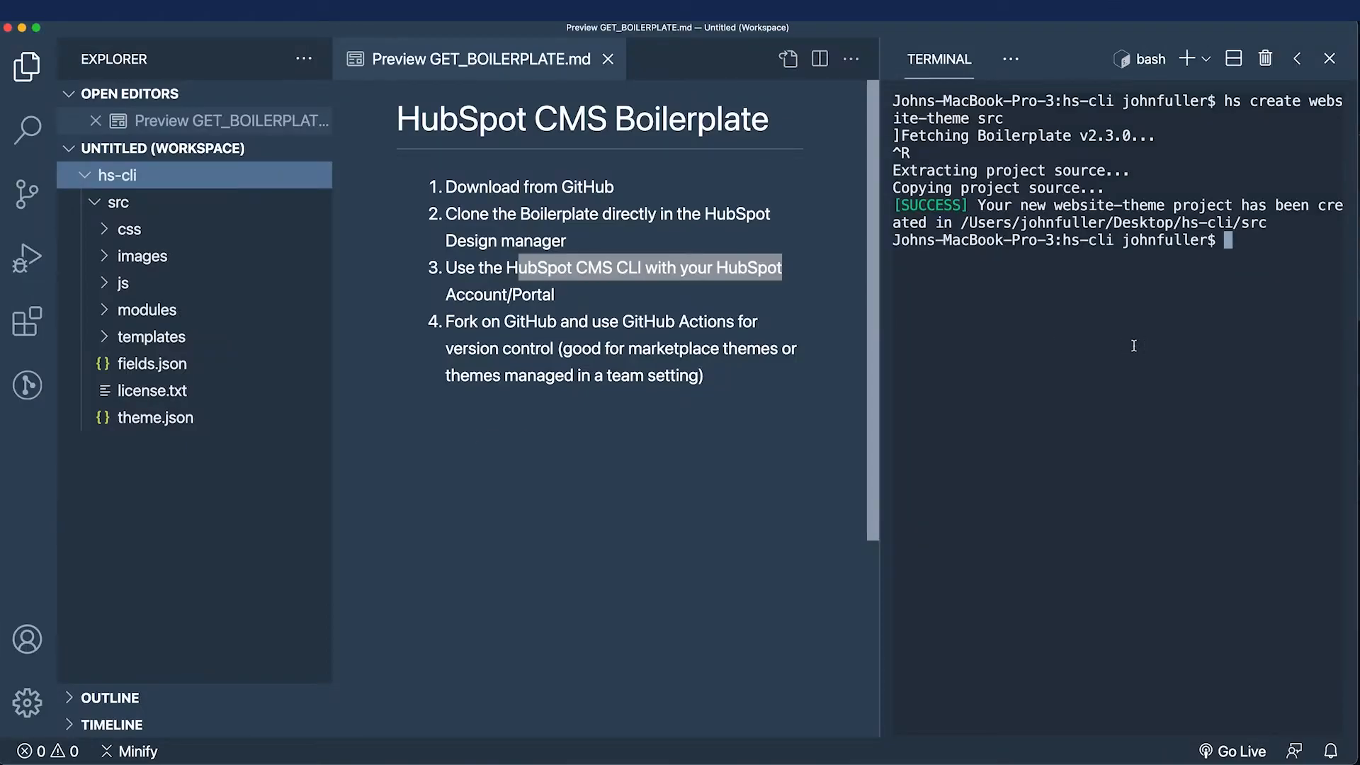
# Run hs init and continue to the personal access key page
pyautogui.write('hs init')
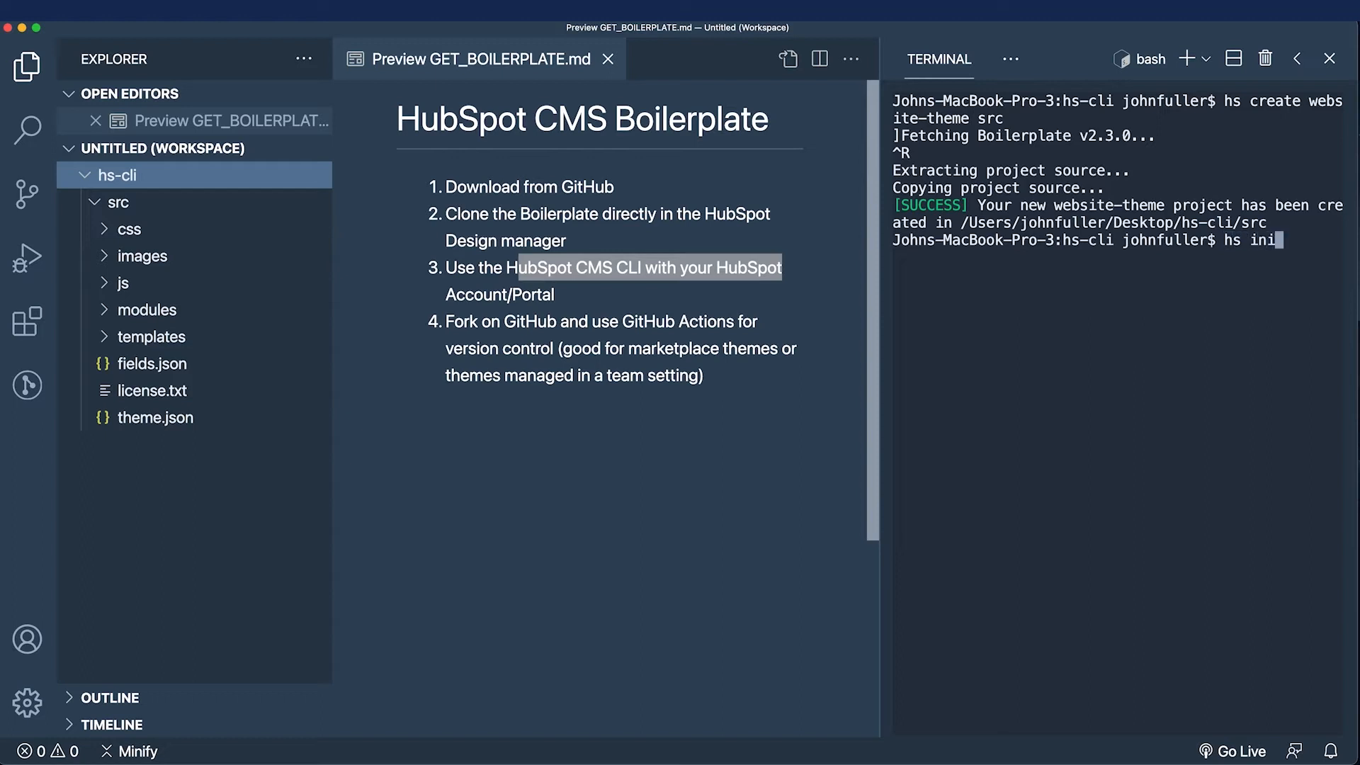
pyautogui.press('Enter')
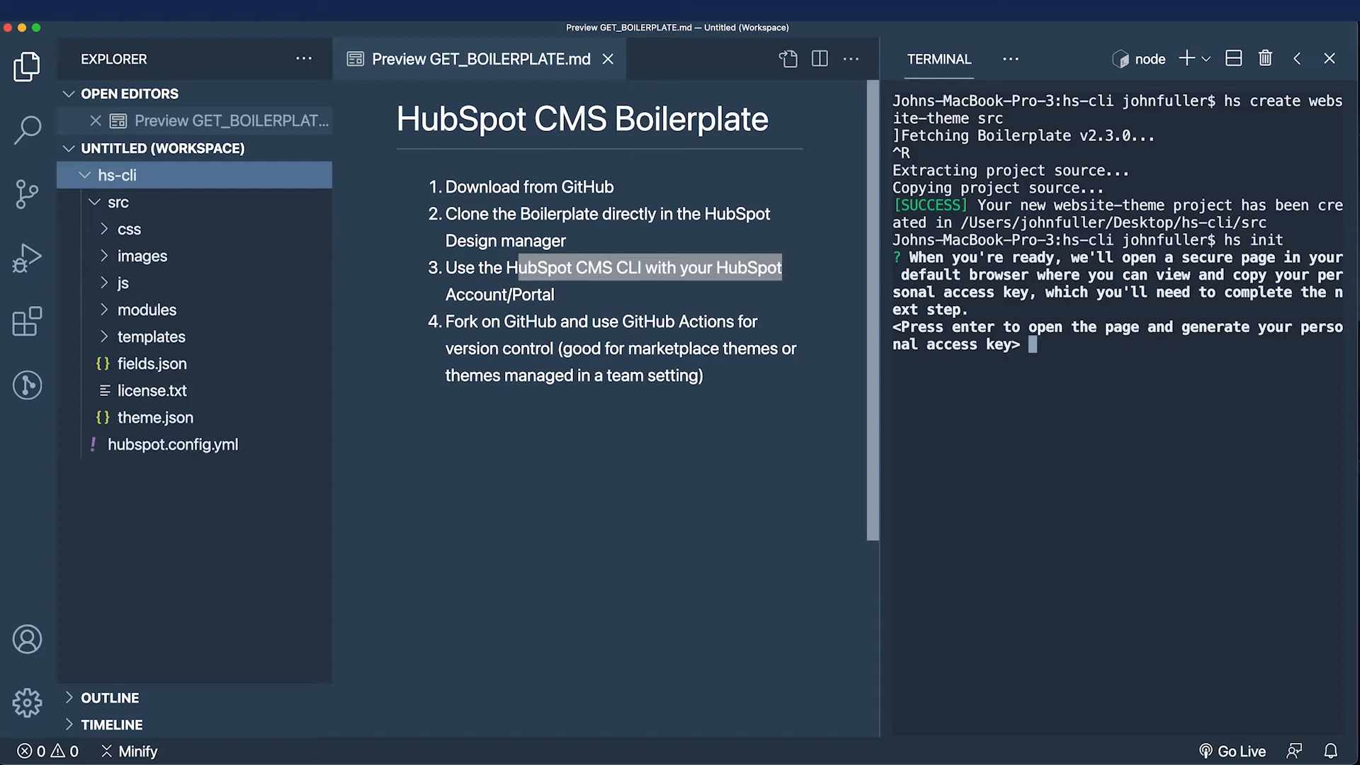
pyautogui.press('enter')
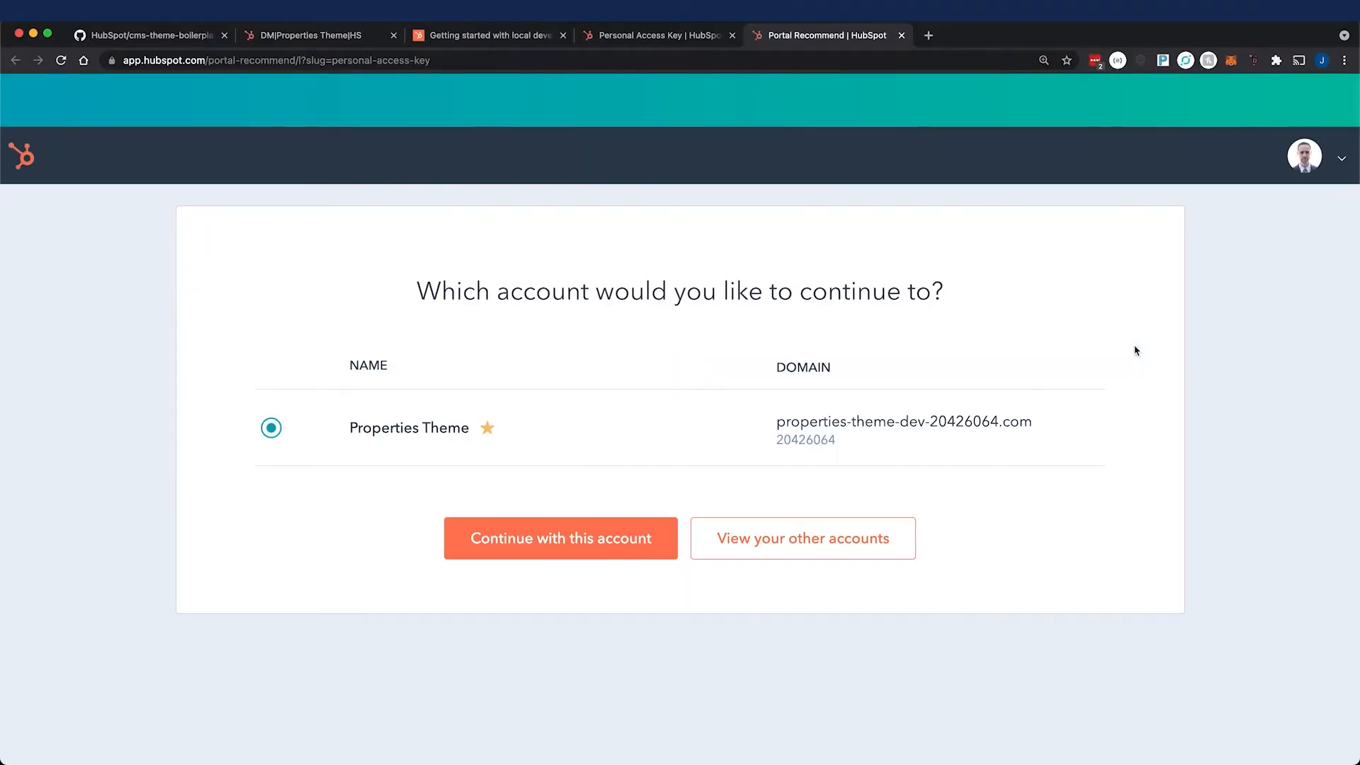
pyautogui.moveTo(666, 539)
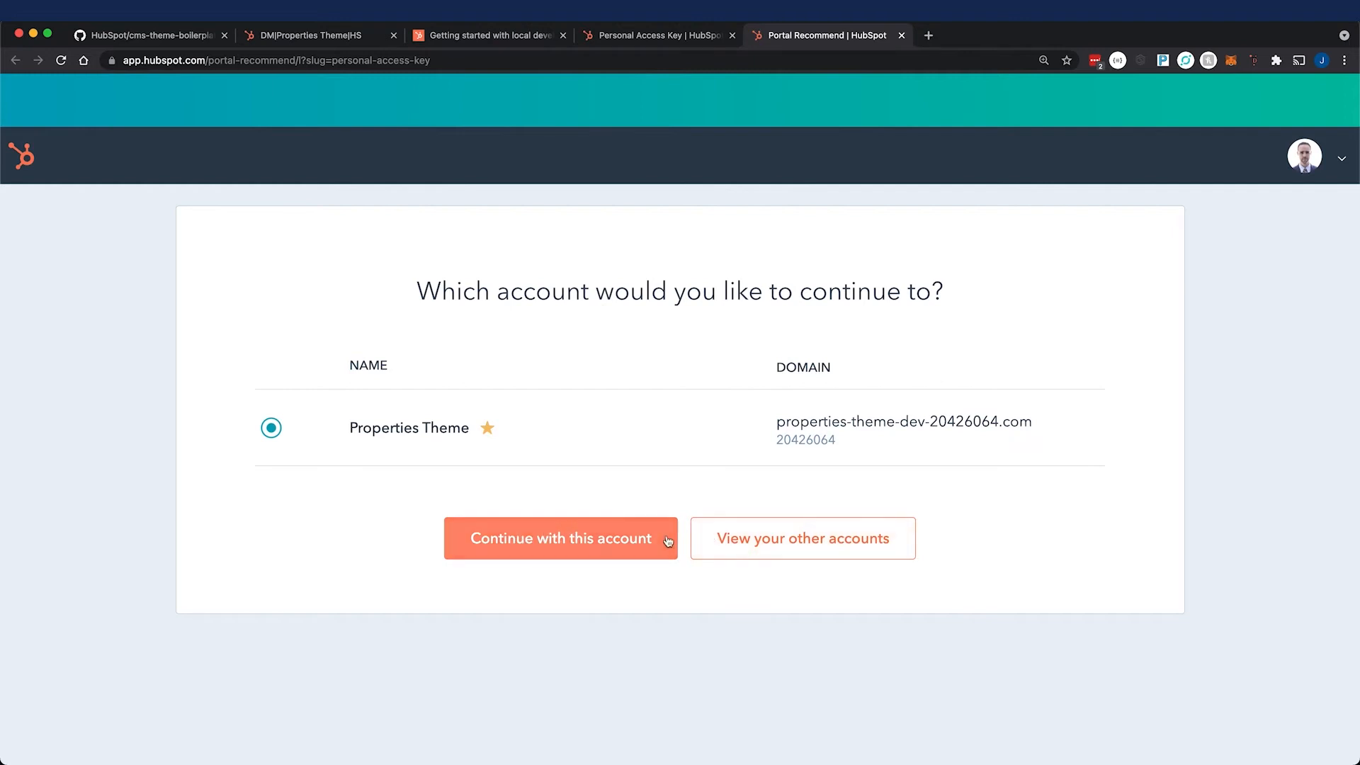
# Continue with the Properties Theme account, then reveal and copy its personal access key
pyautogui.click(561, 539)
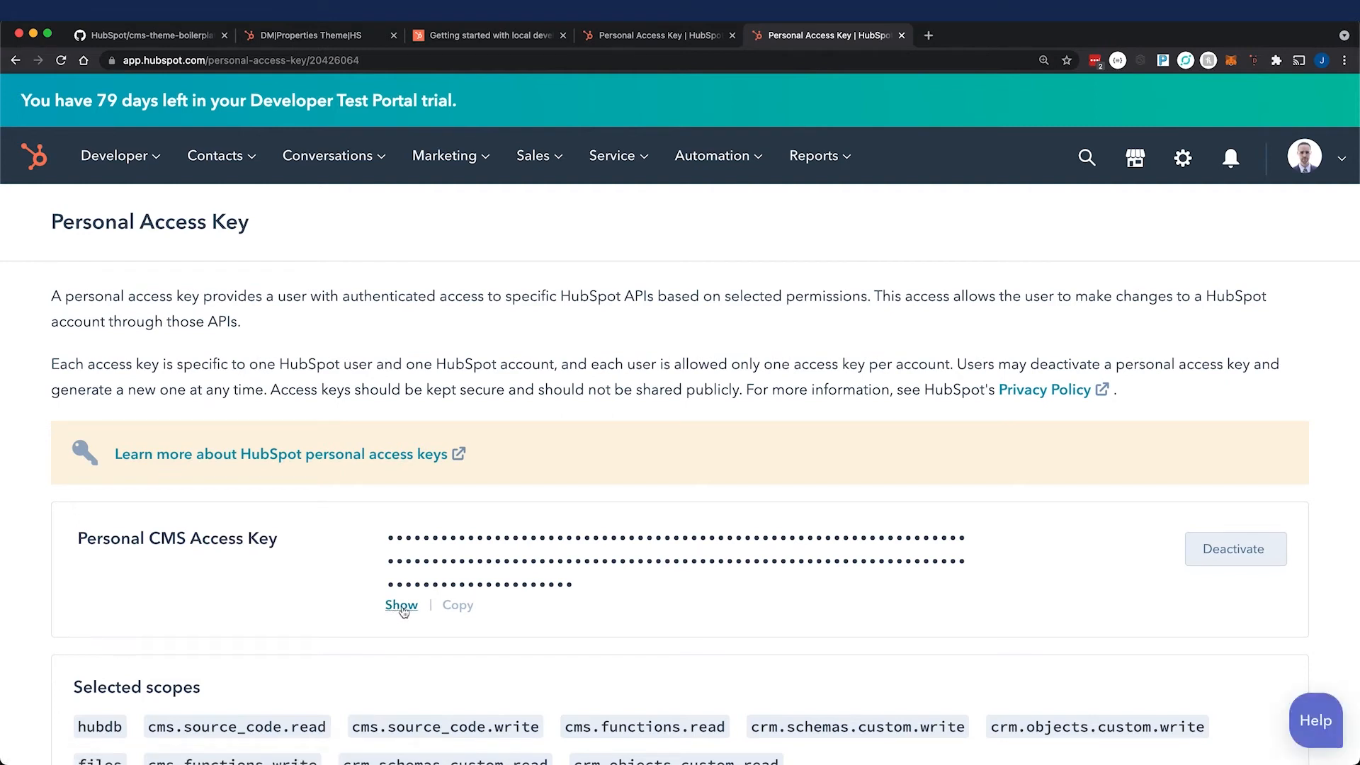
pyautogui.click(401, 605)
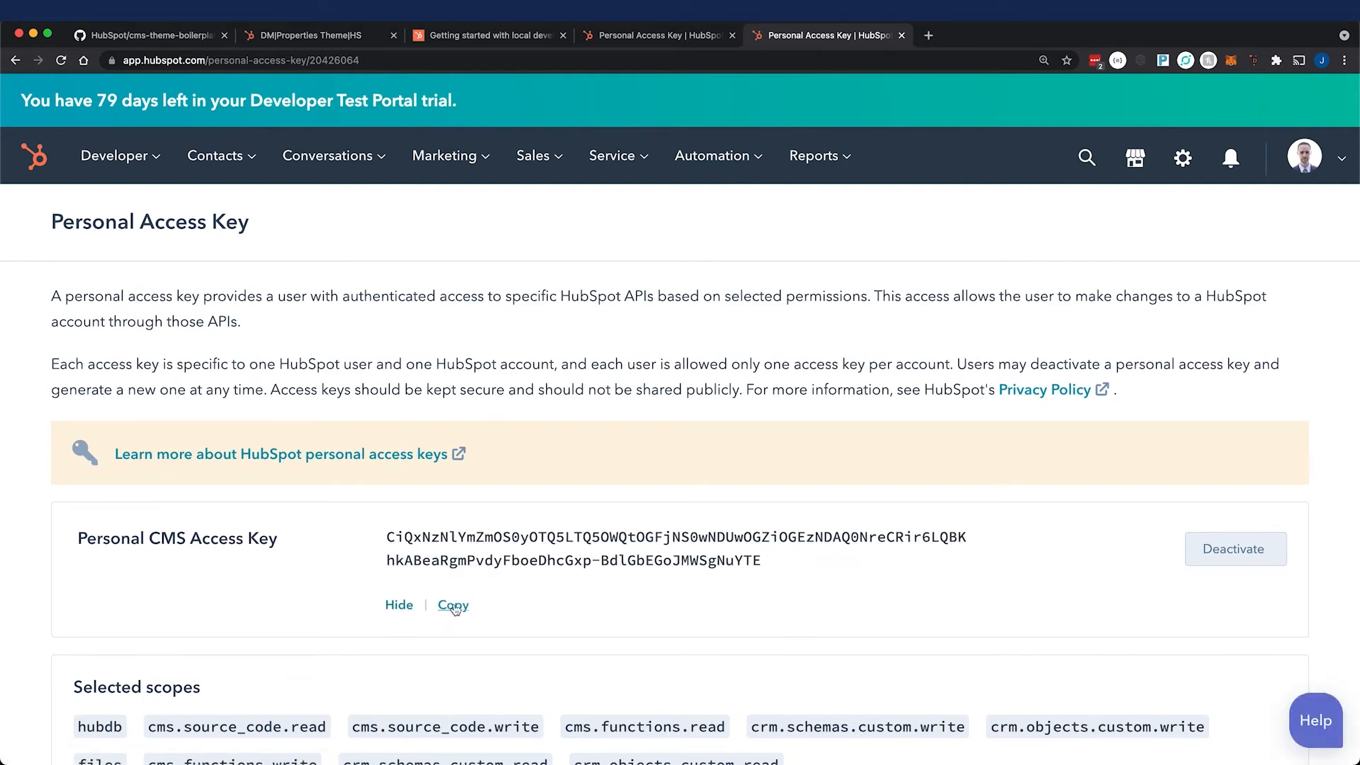
pyautogui.click(452, 605)
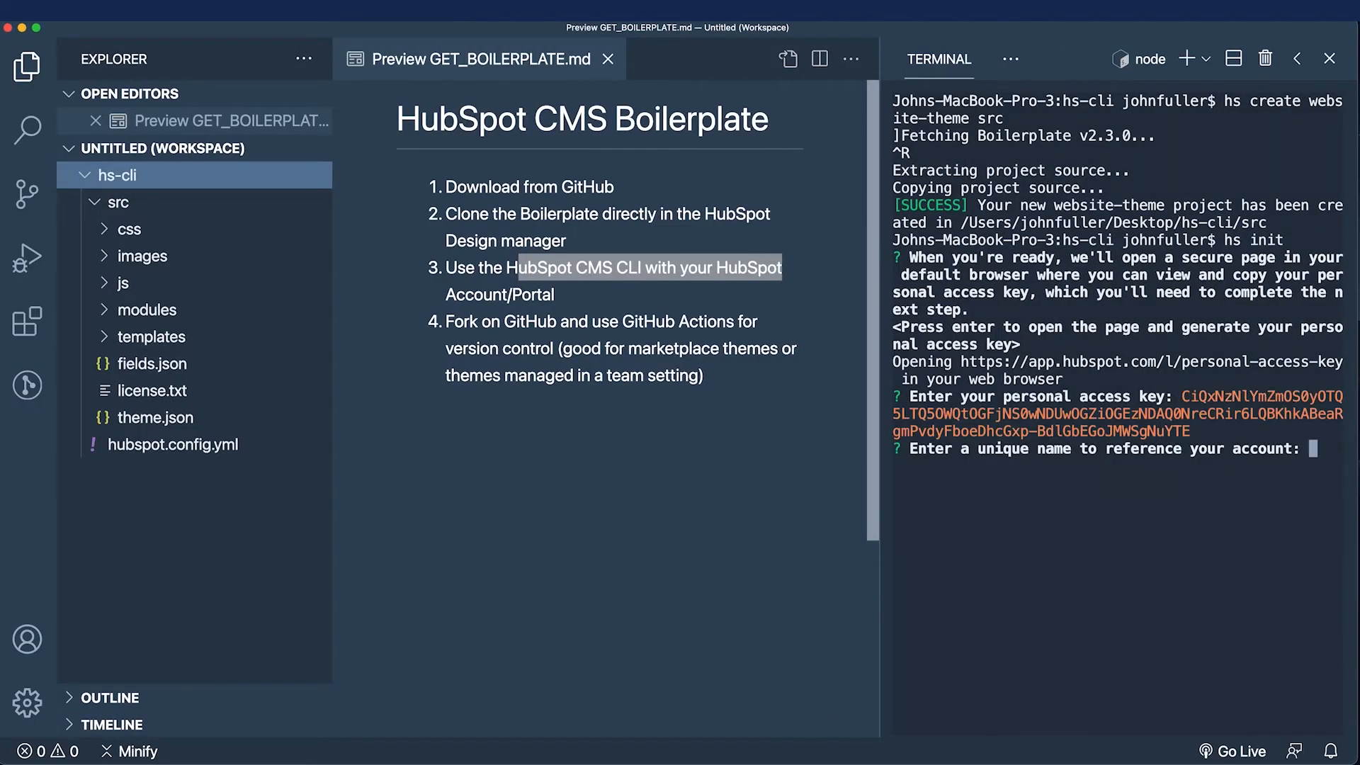
# Enter PT as the unique account name at the hs init prompt
pyautogui.write('P')
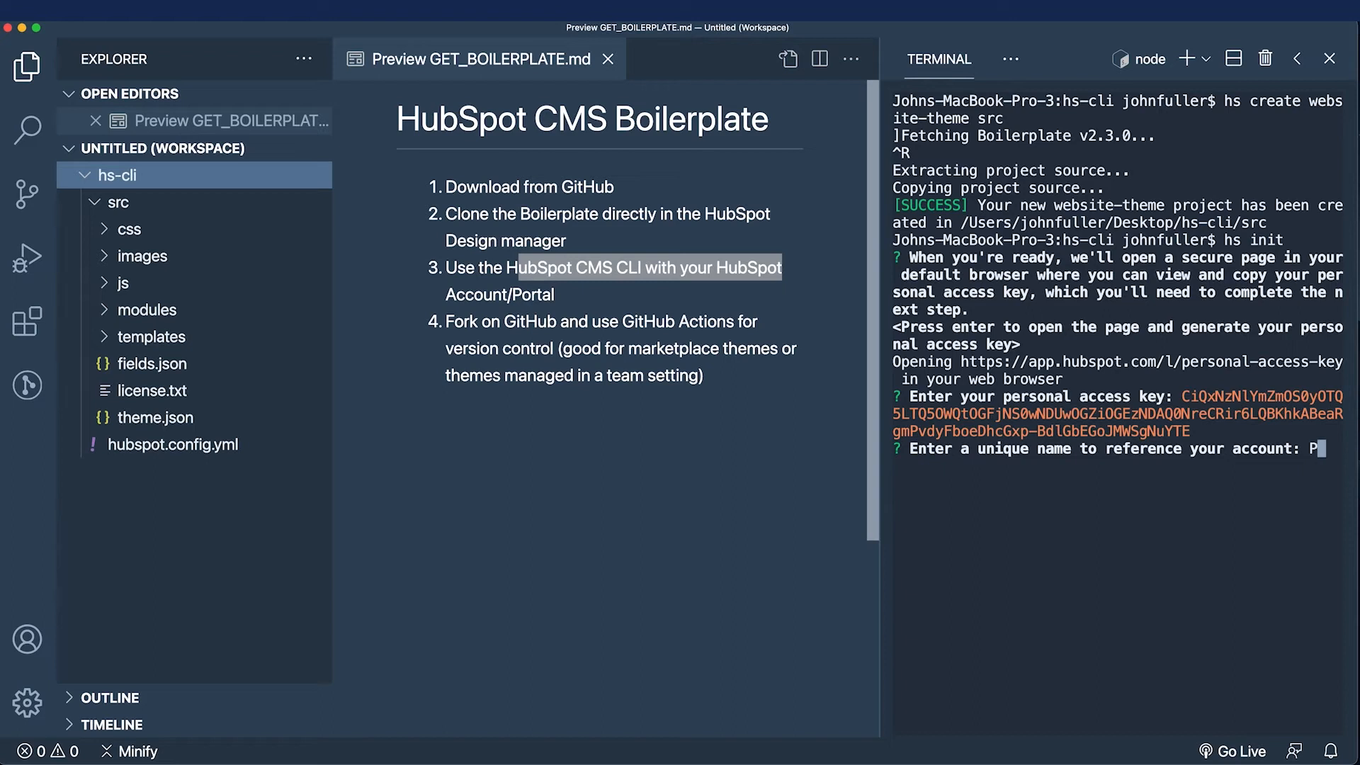
pyautogui.write('T')
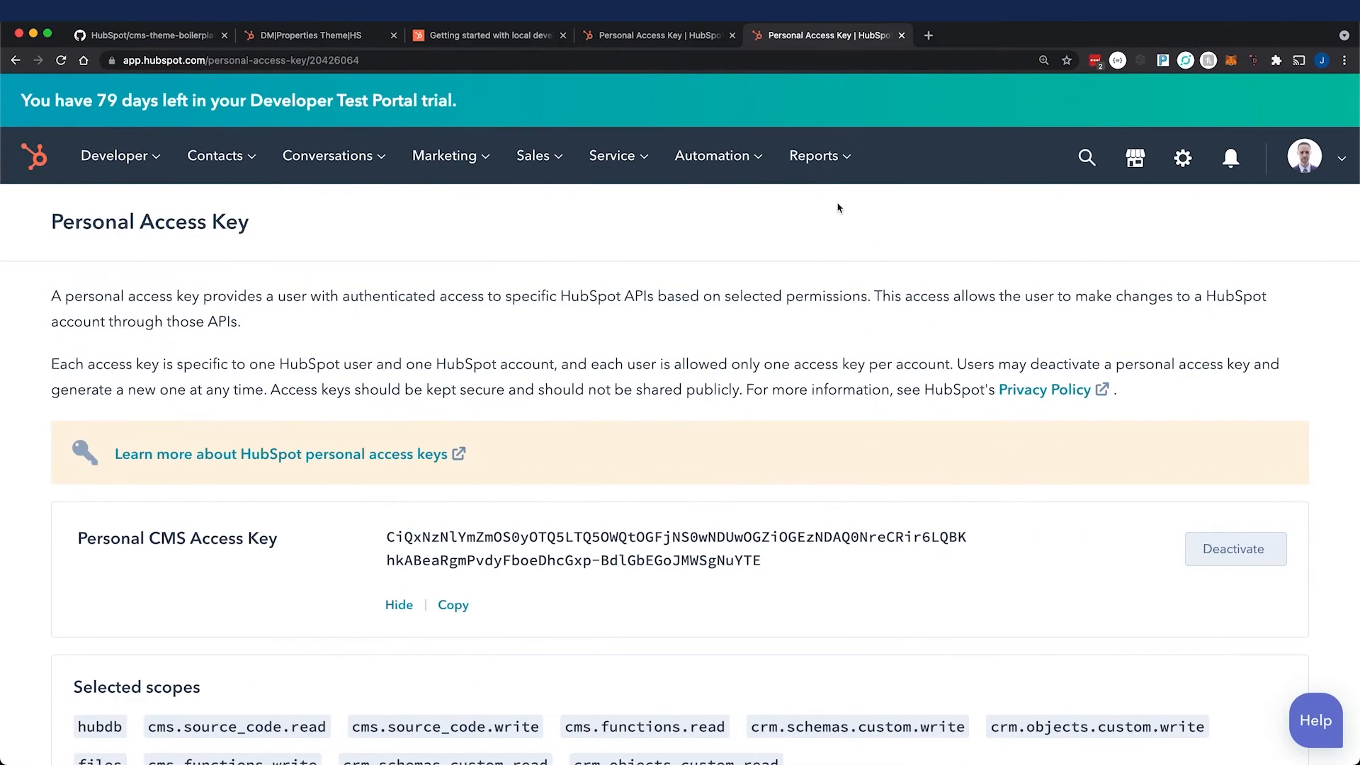
# Highlight the hs watch command in the GitHub README's Getting started steps
pyautogui.click(148, 36)
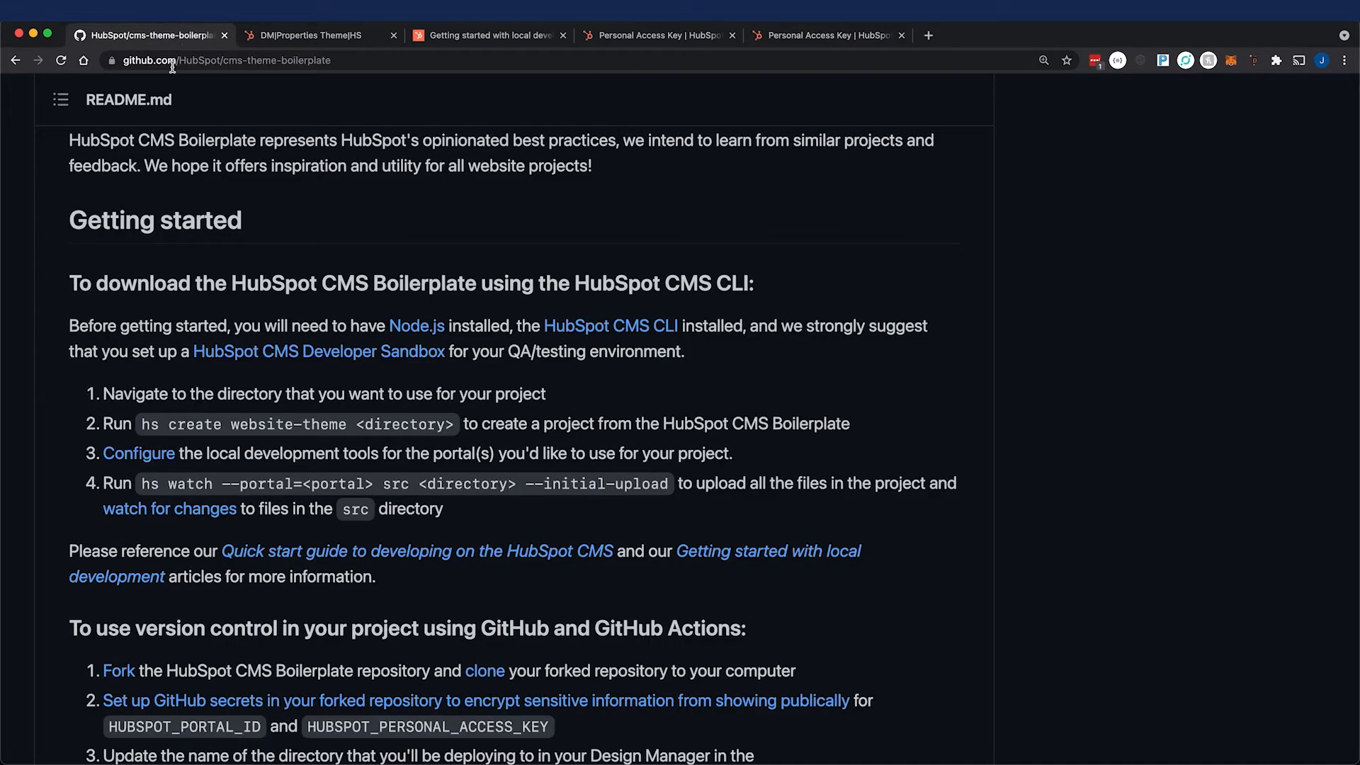
pyautogui.moveTo(147, 483); pyautogui.dragTo(443, 508)
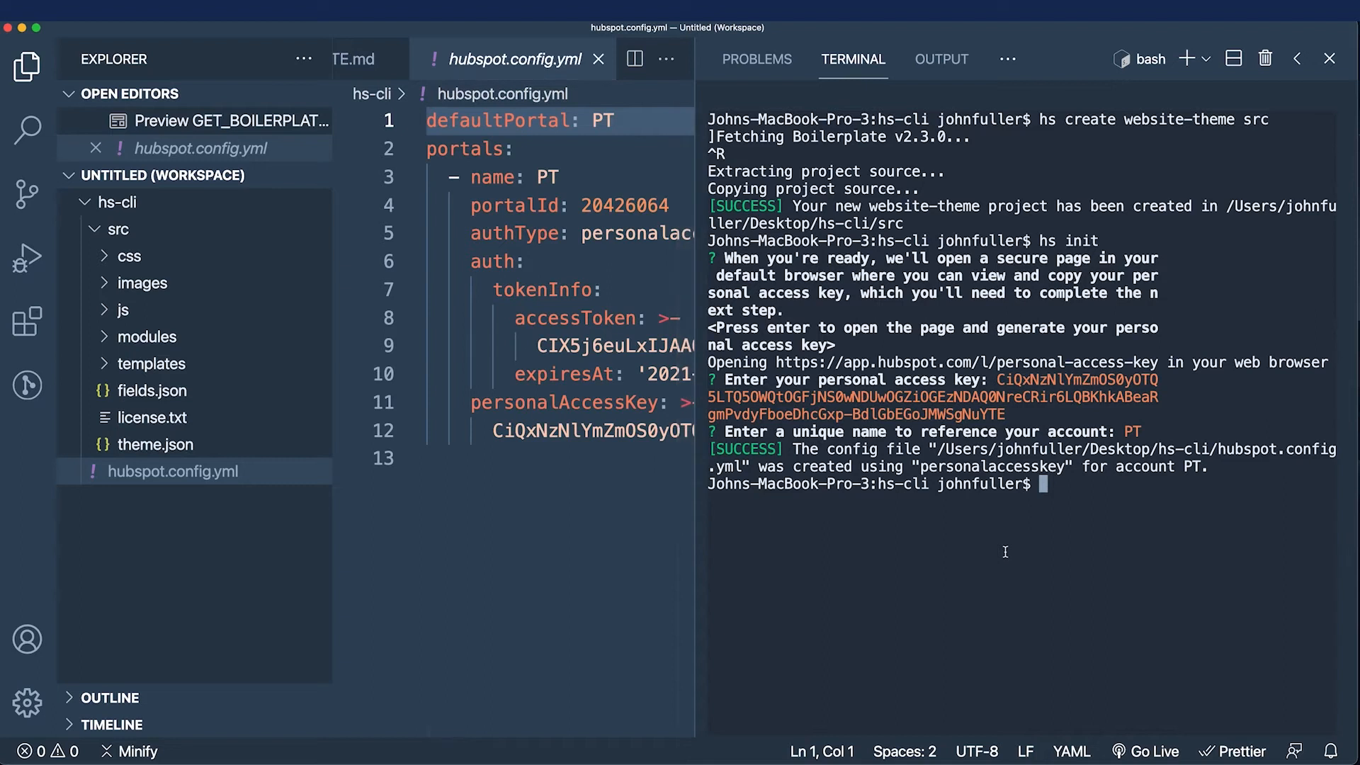
# Enter the command hs upload src my-theme in the terminal
pyautogui.write('hs upload')
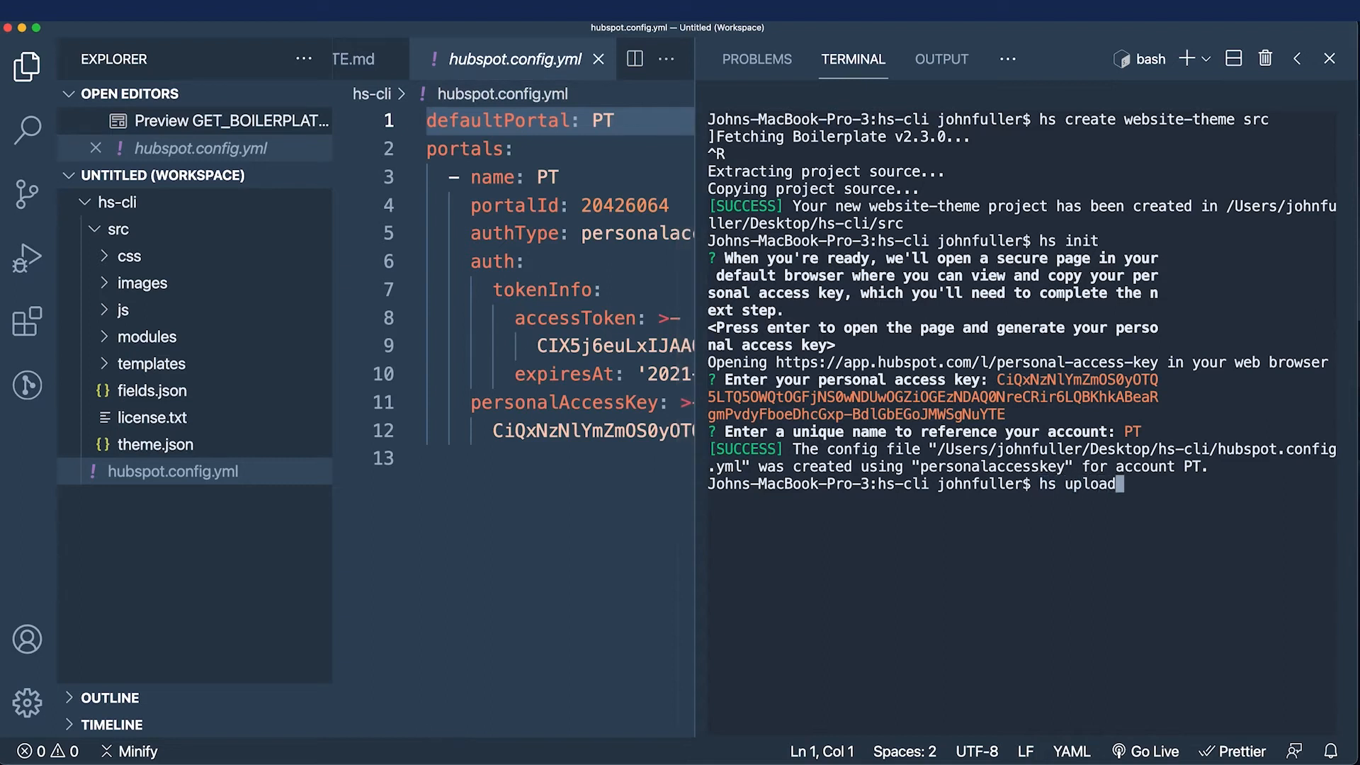
pyautogui.write('src')
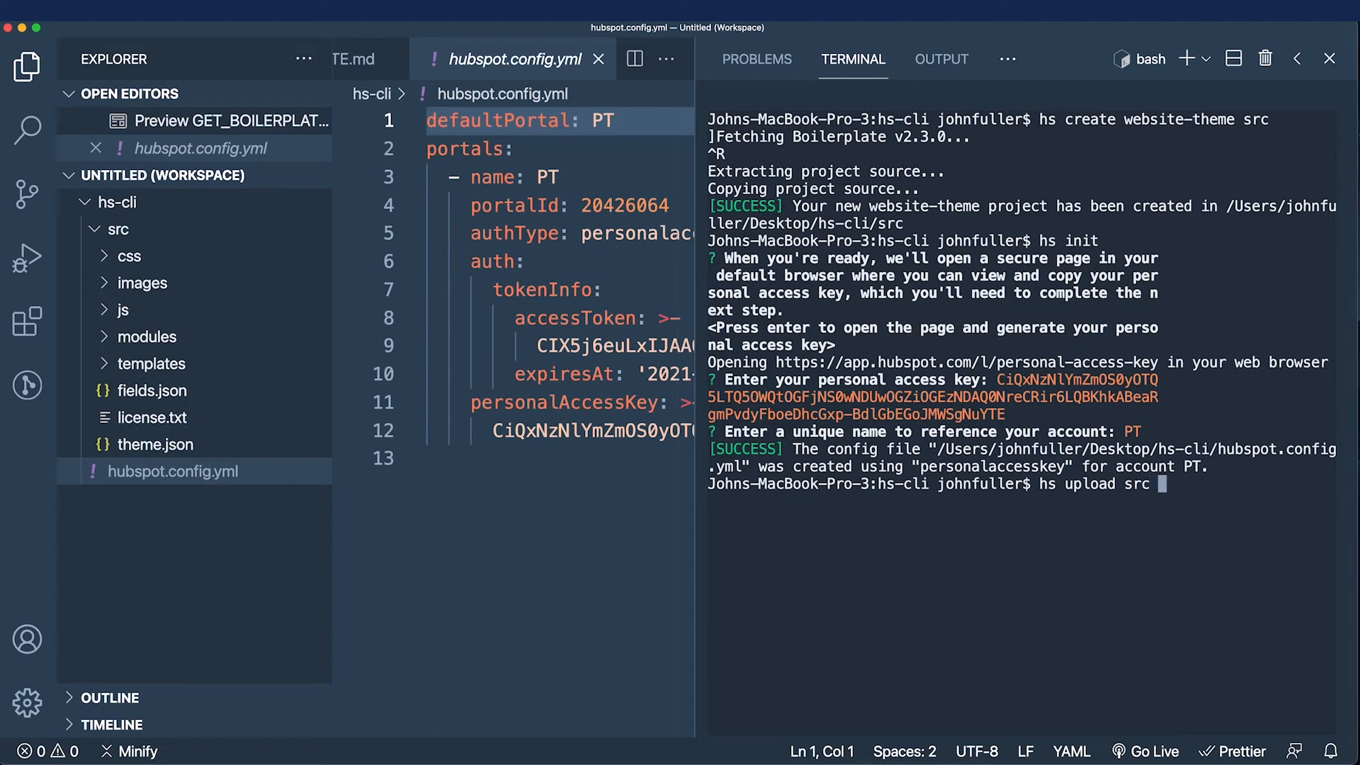
pyautogui.write('my-theme')
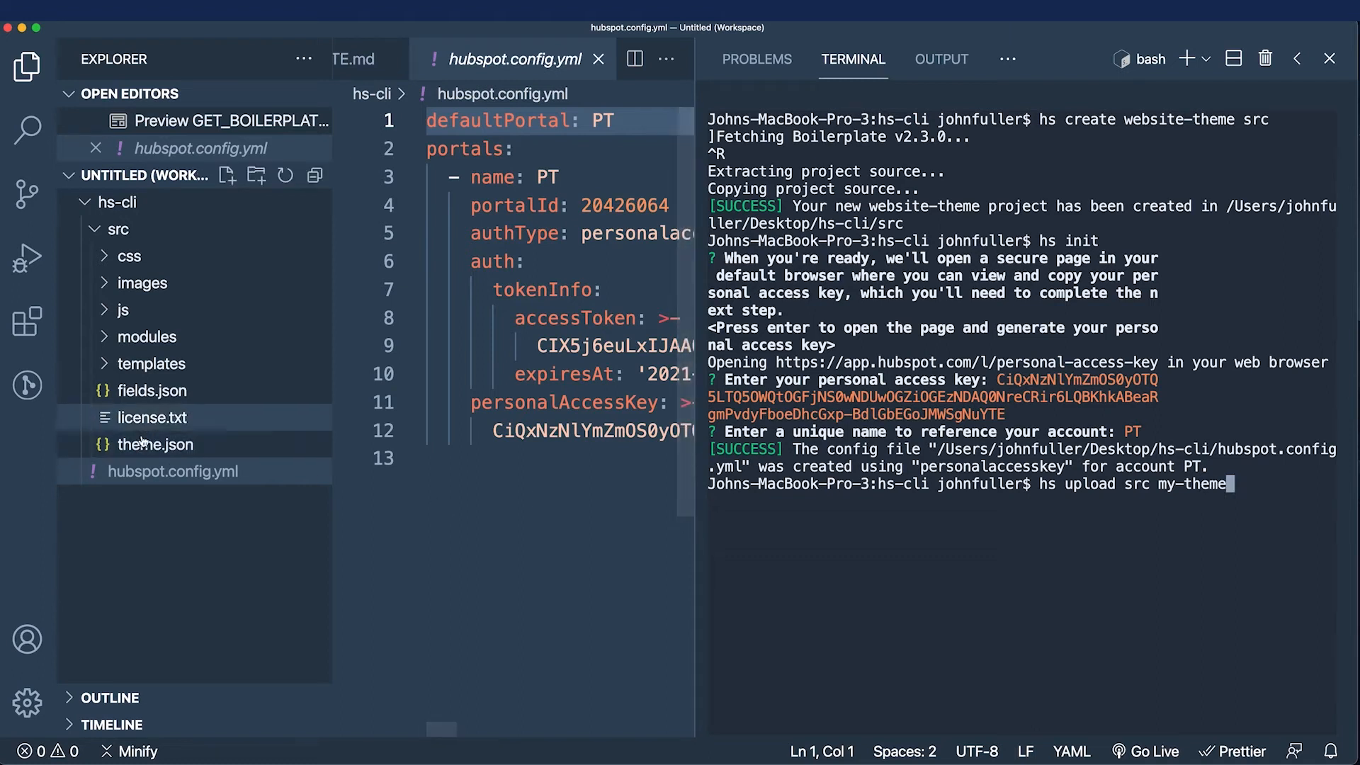
# Change the label in src/theme.json to "My Theme"
pyautogui.click(155, 444)
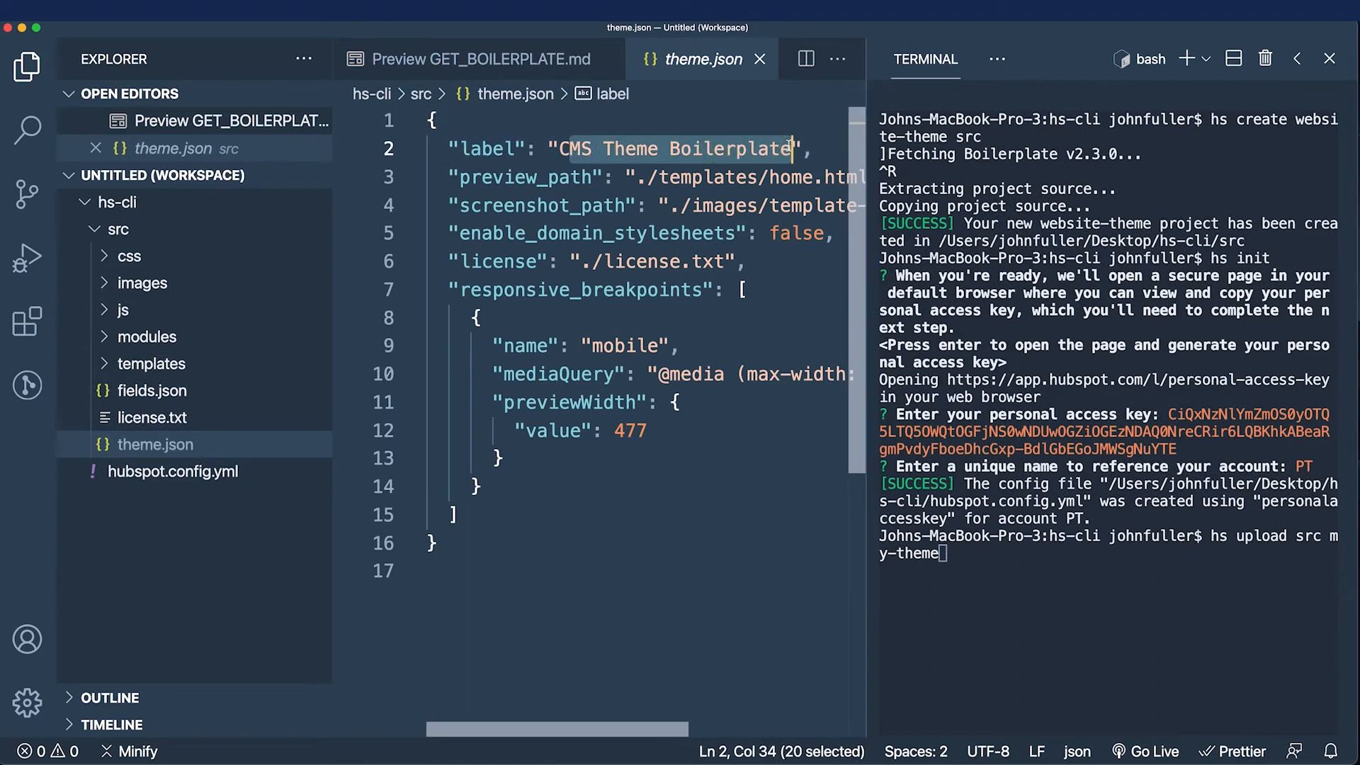
pyautogui.write('My",')
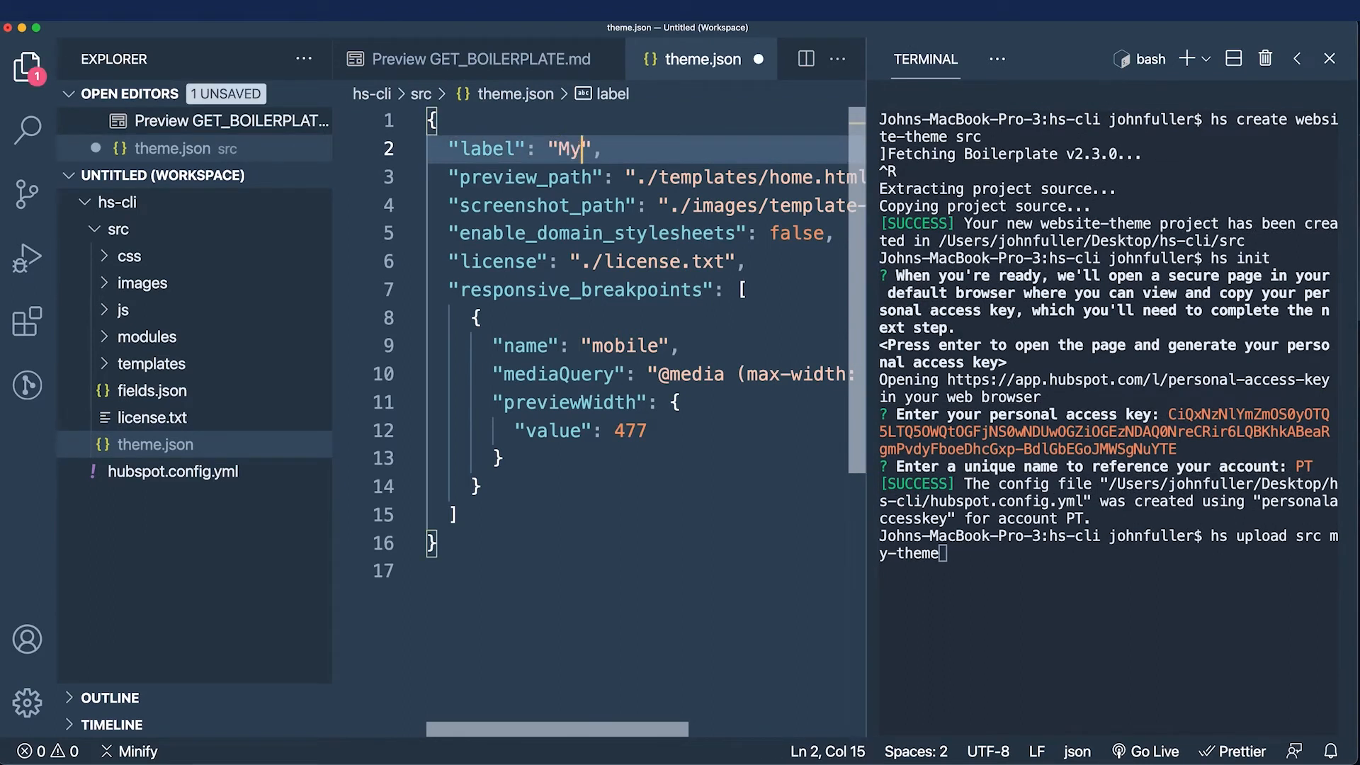
pyautogui.write('Theme')
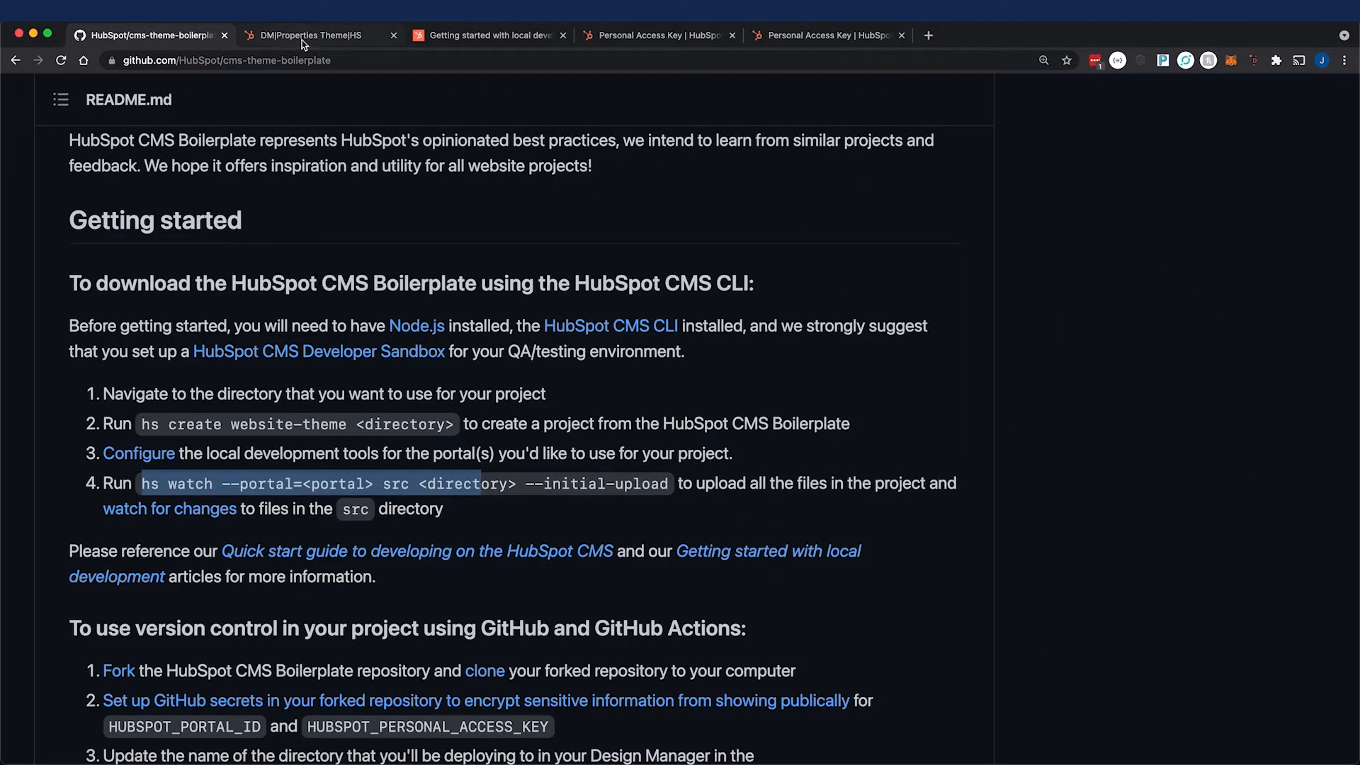
# Delete the old my-theme folder in HubSpot Design Manager
pyautogui.click(317, 34)
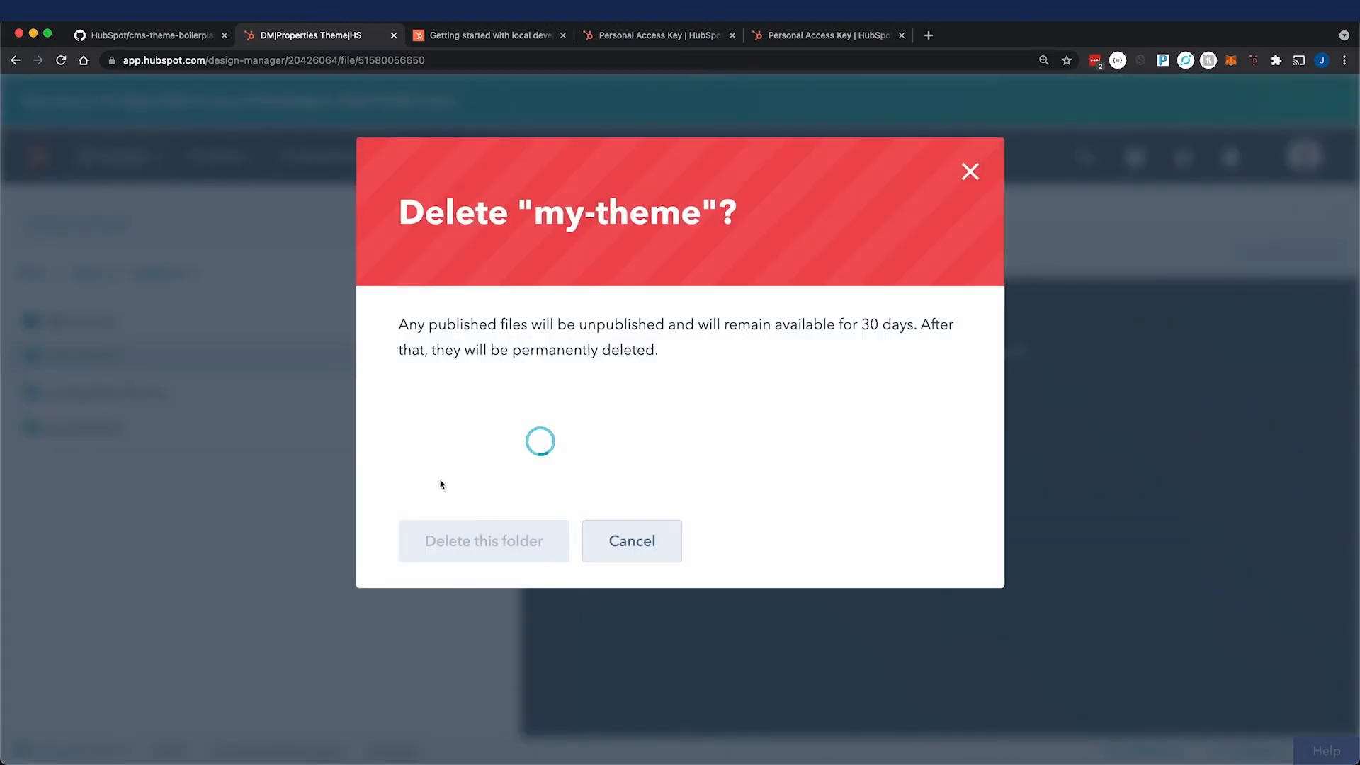
pyautogui.click(484, 540)
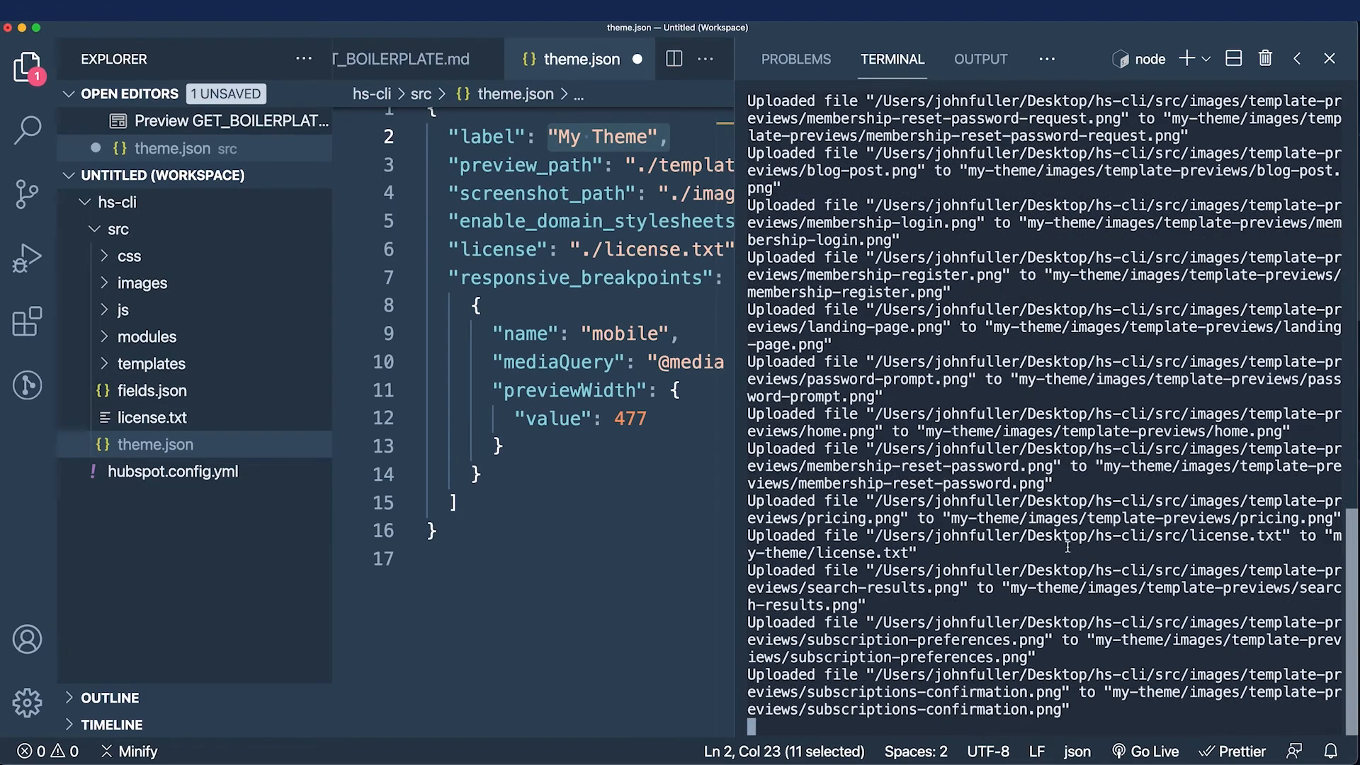
# Scroll through the hs upload src my-theme output in the terminal
pyautogui.scroll(-3)
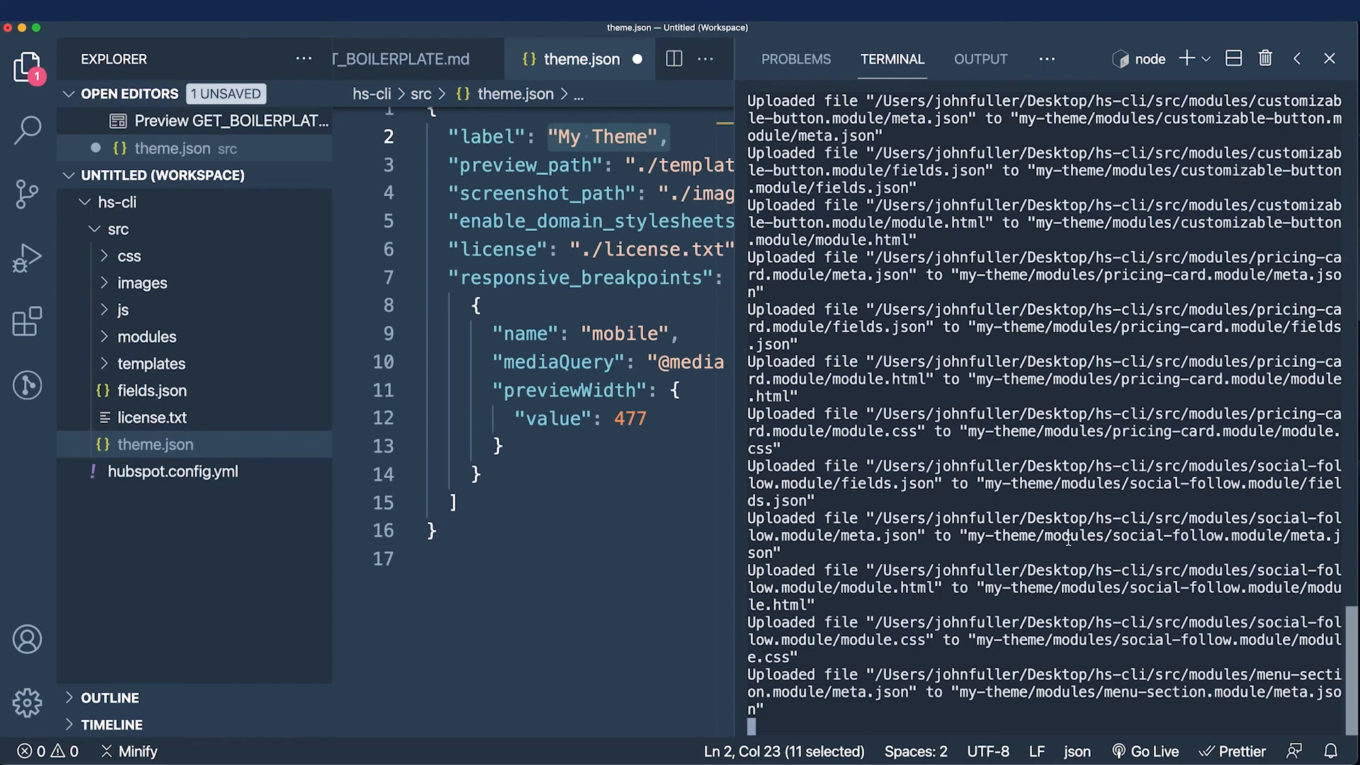
pyautogui.scroll(-3)
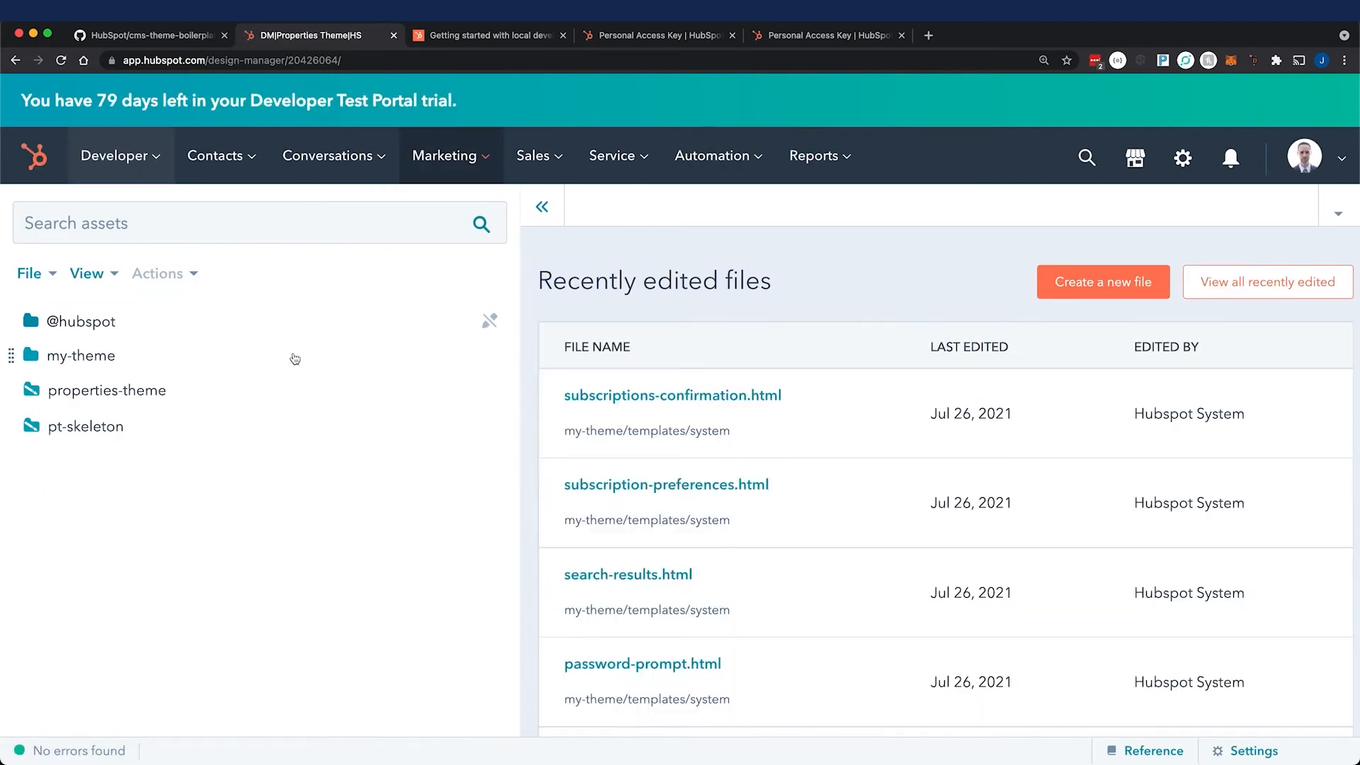
# Open the freshly uploaded my-theme folder in the Design Manager file tree
pyautogui.click(83, 355)
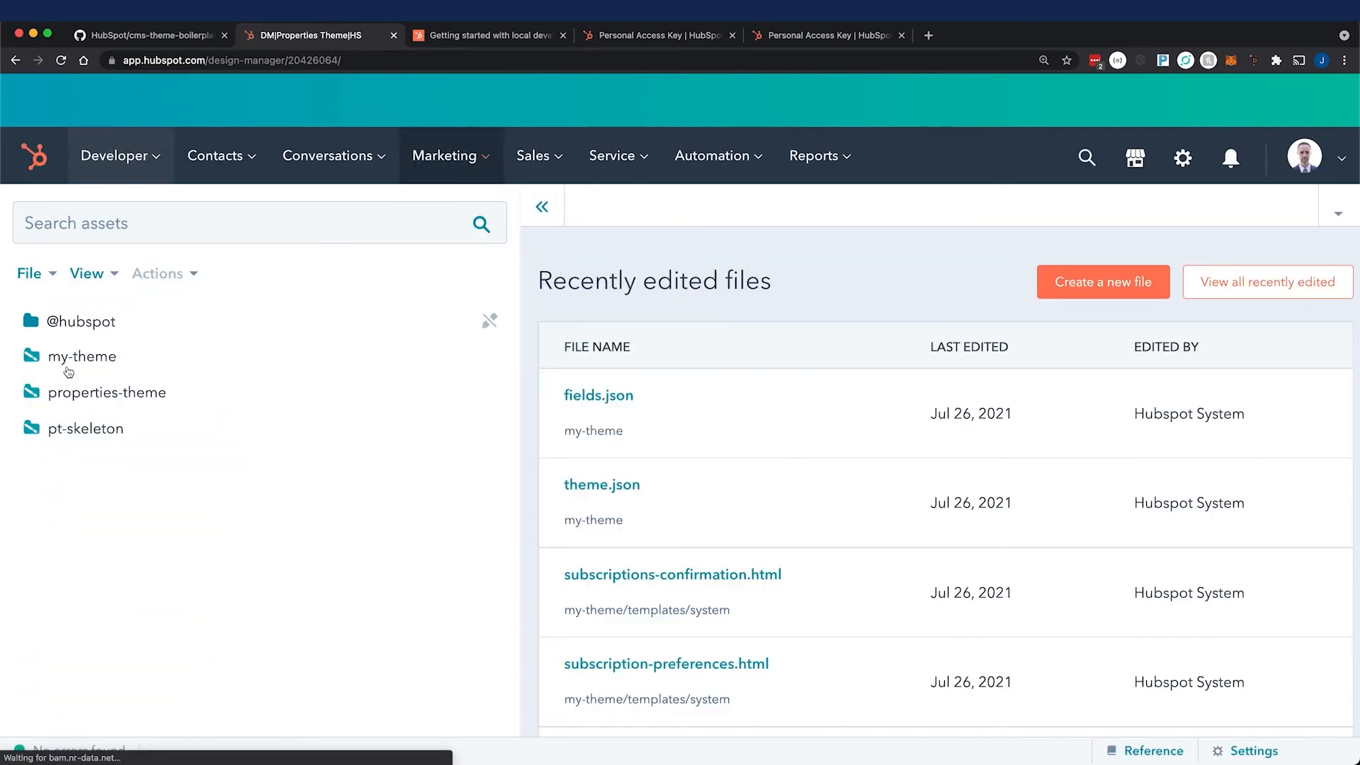
pyautogui.click(82, 356)
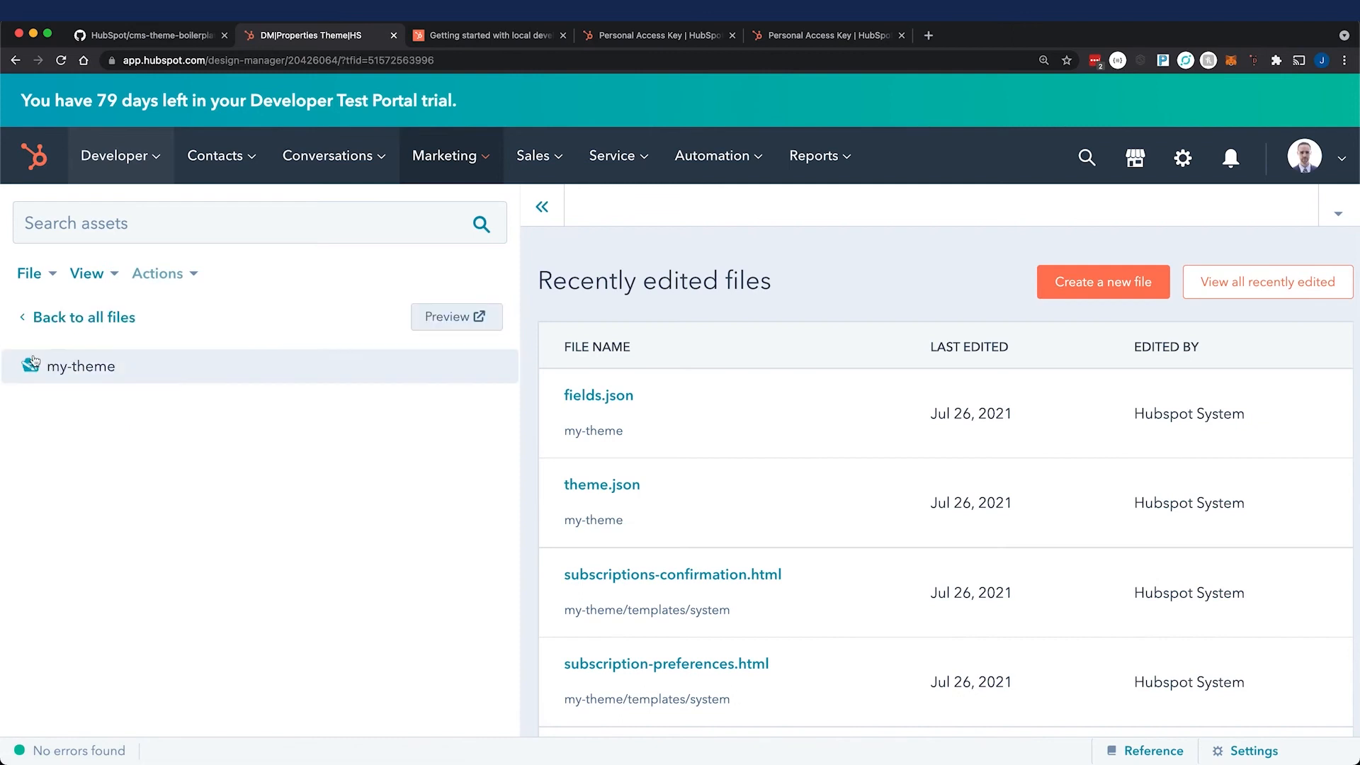
pyautogui.click(80, 366)
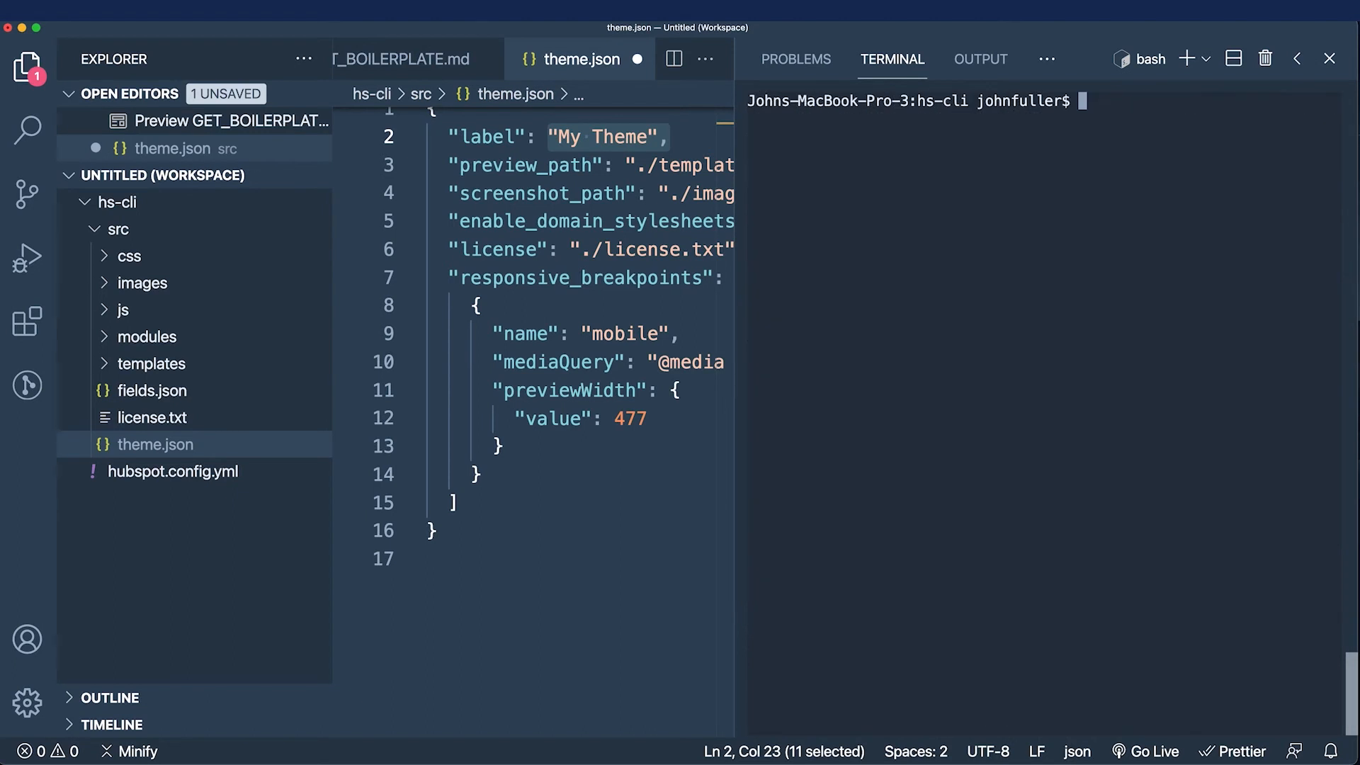
# Run hs watch src my-theme so theme.json auto-uploads, then return to the GET_BOILERPLATE.md preview
pyautogui.write('hs upload src my-theme')
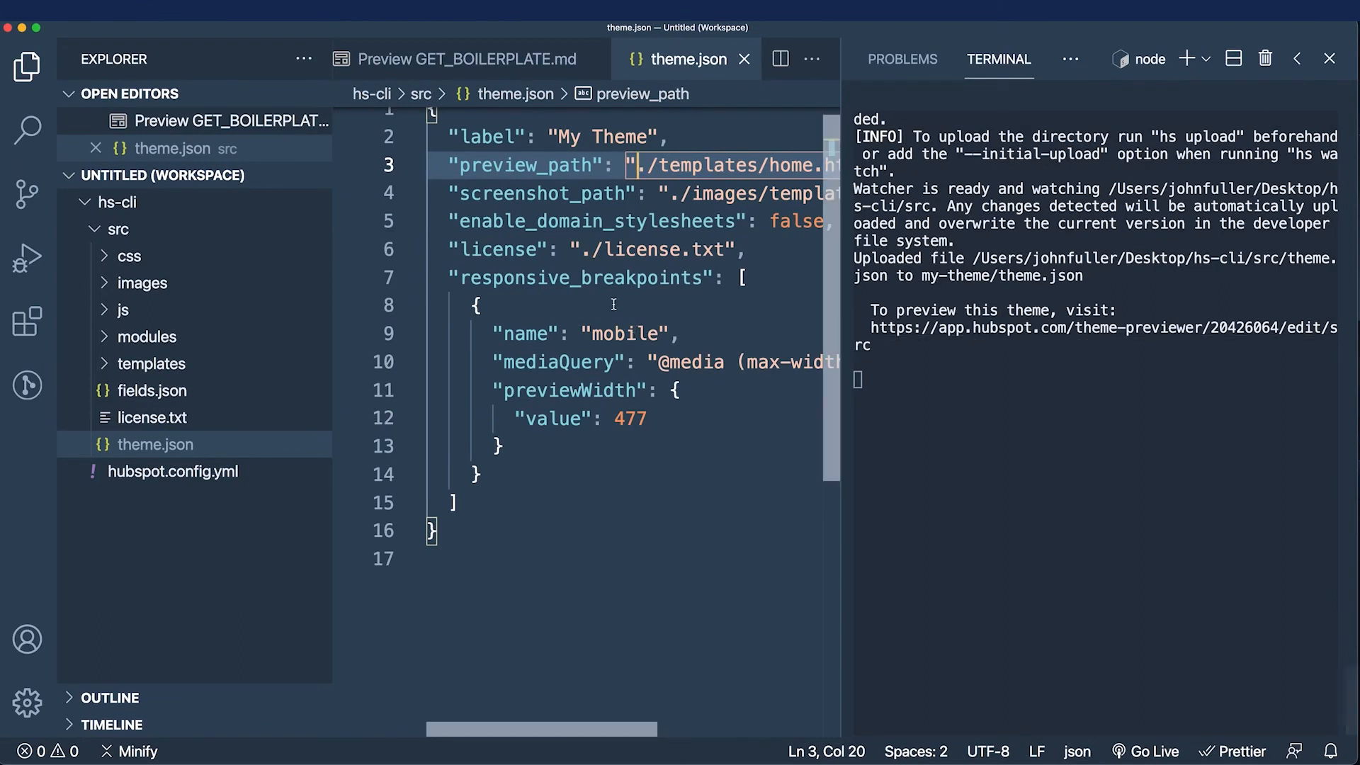
pyautogui.moveTo(975, 398)
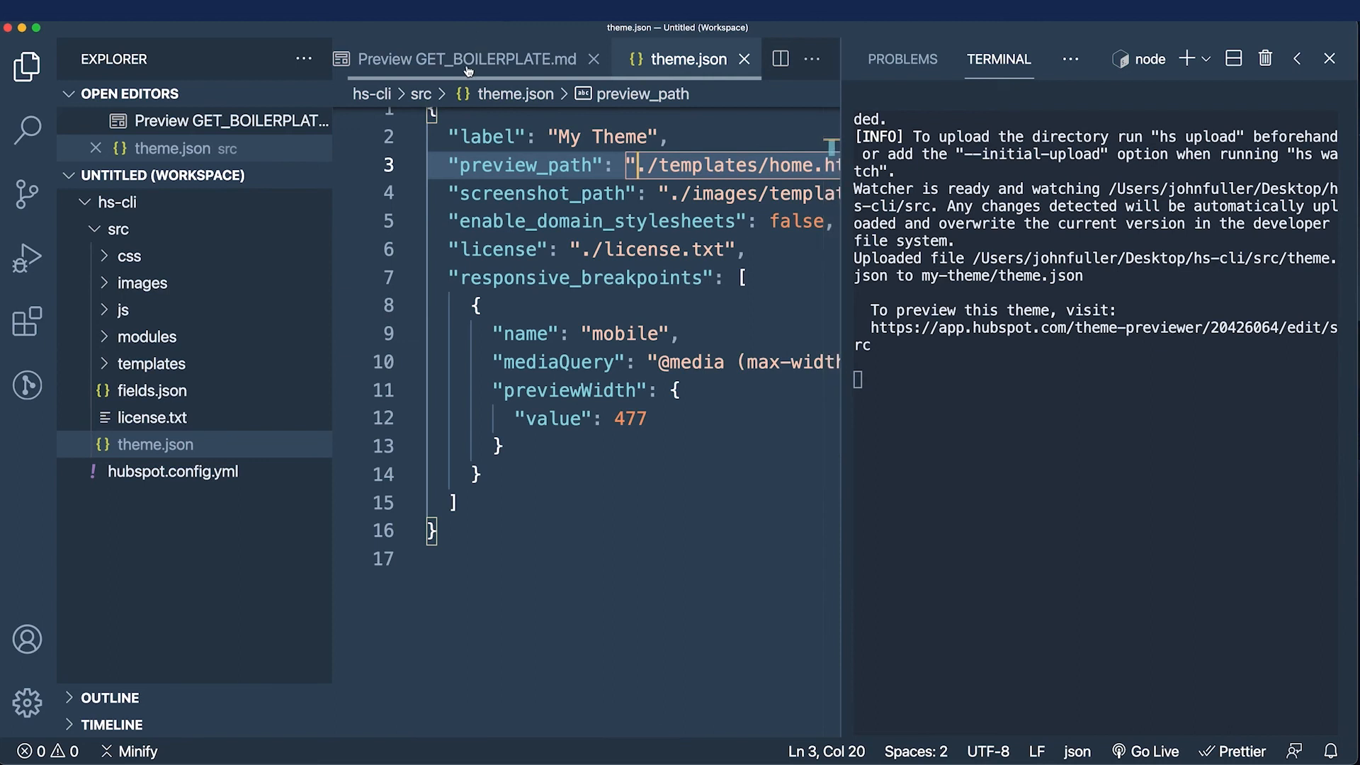
pyautogui.click(466, 59)
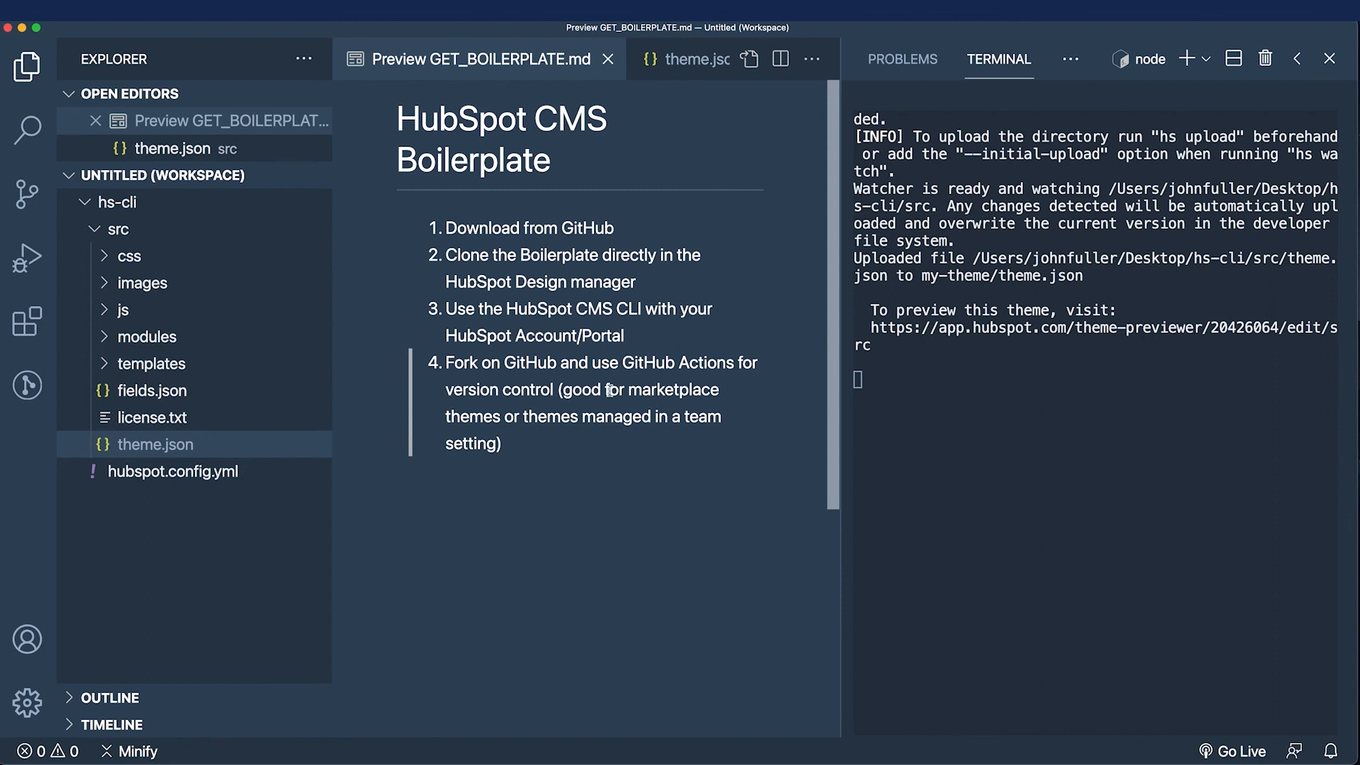
pyautogui.moveTo(579, 421)
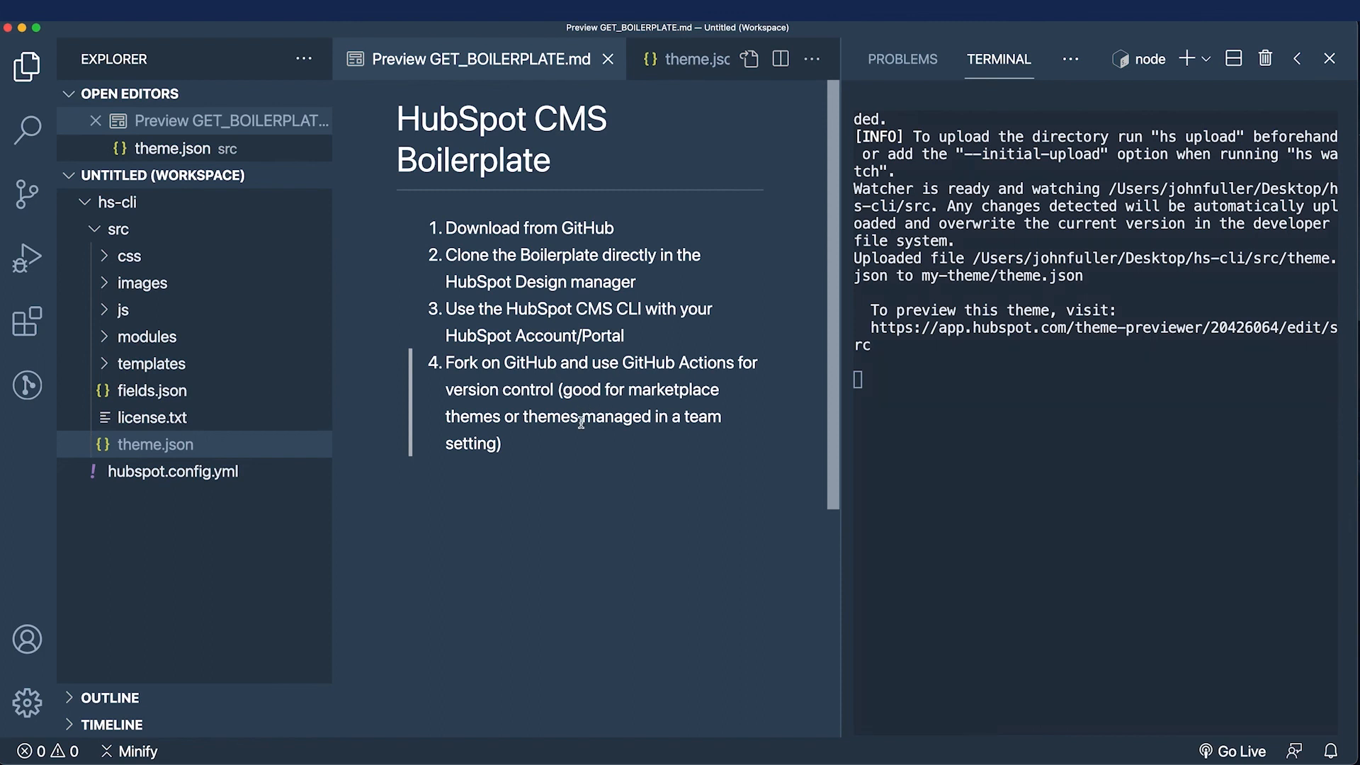
pyautogui.moveTo(556, 438)
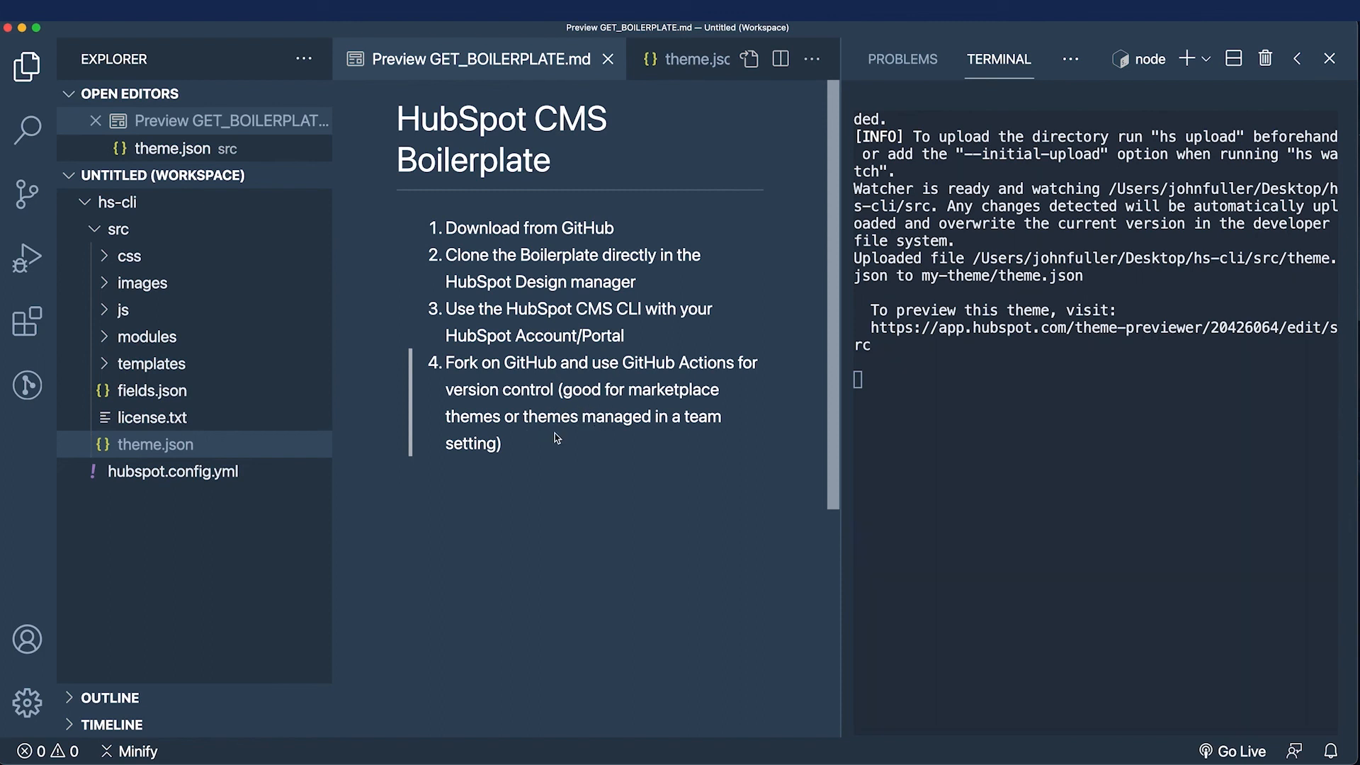